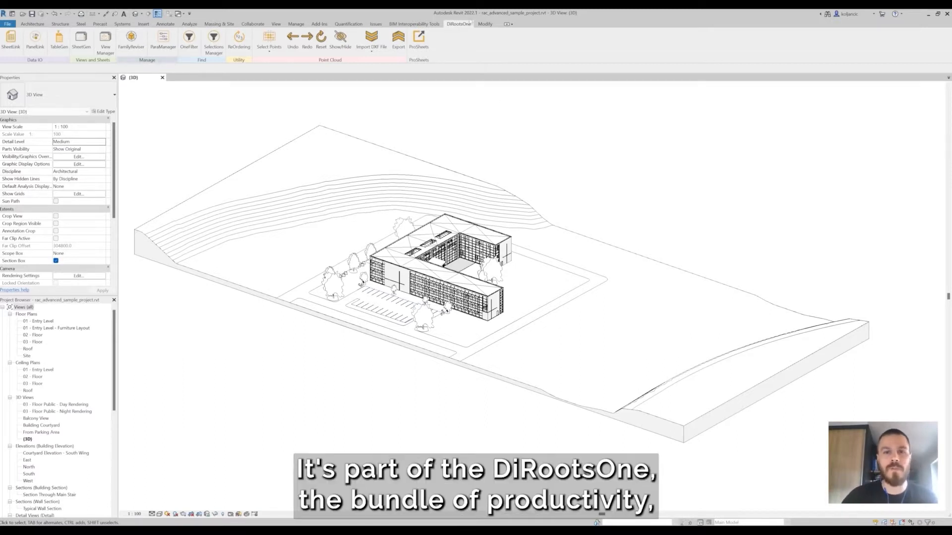
- Launch ParaManager from the DiRootsOne tab to view the eight existing project parameters
{"action": "left_click", "coordinate": [10, 38]}
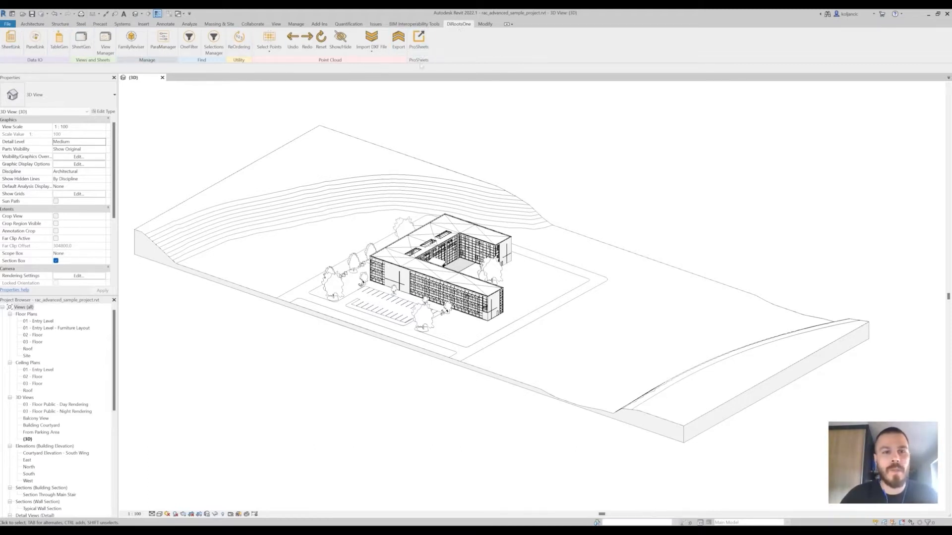
{"action": "left_click", "coordinate": [162, 38]}
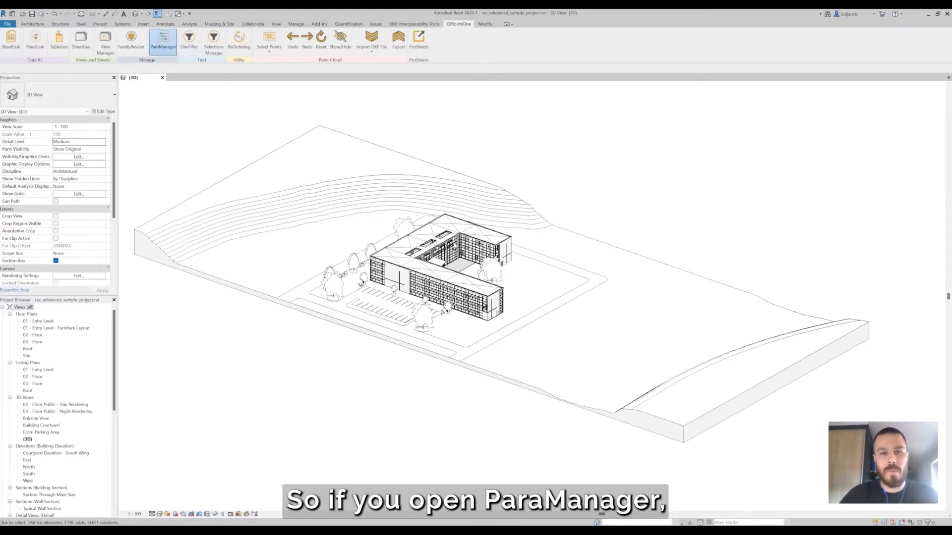
{"action": "left_click", "coordinate": [163, 38]}
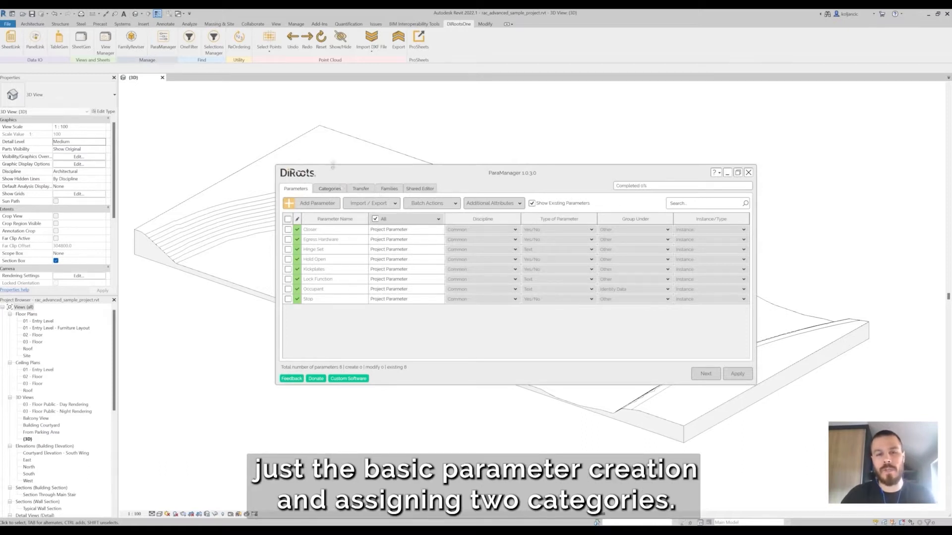
- Switch to ParaManager's Shared Editor, then check and close Revit's native Shared Parameters dialog
{"action": "left_click", "coordinate": [419, 189]}
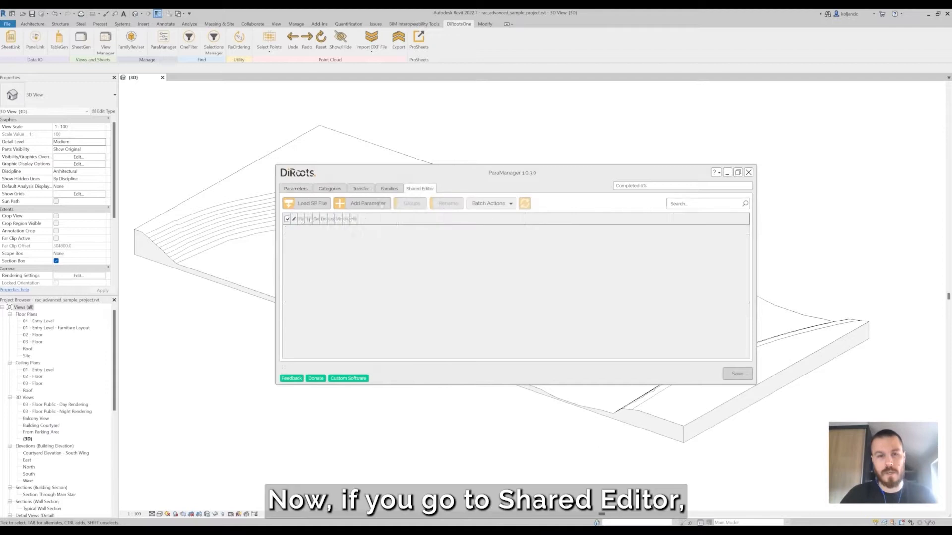
{"action": "left_click", "coordinate": [419, 189]}
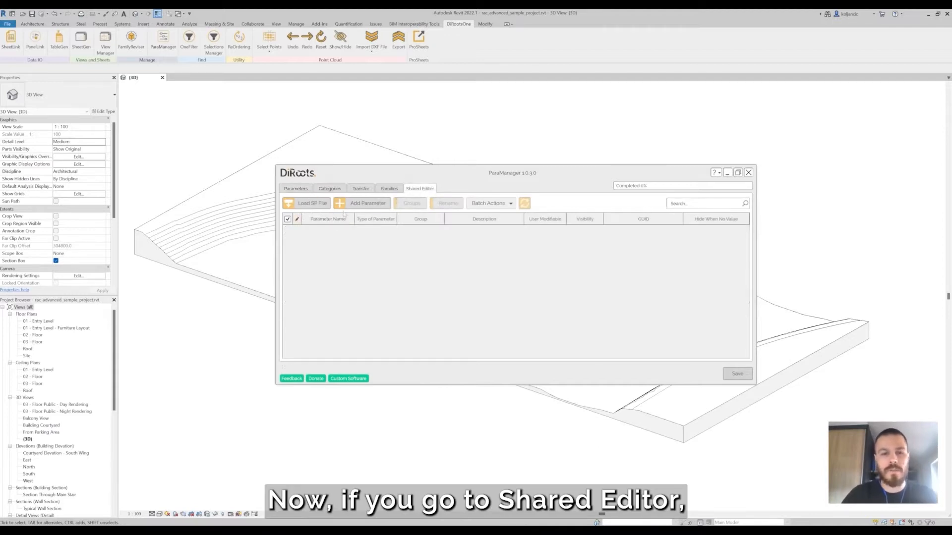
{"action": "mouse_move", "coordinate": [367, 202]}
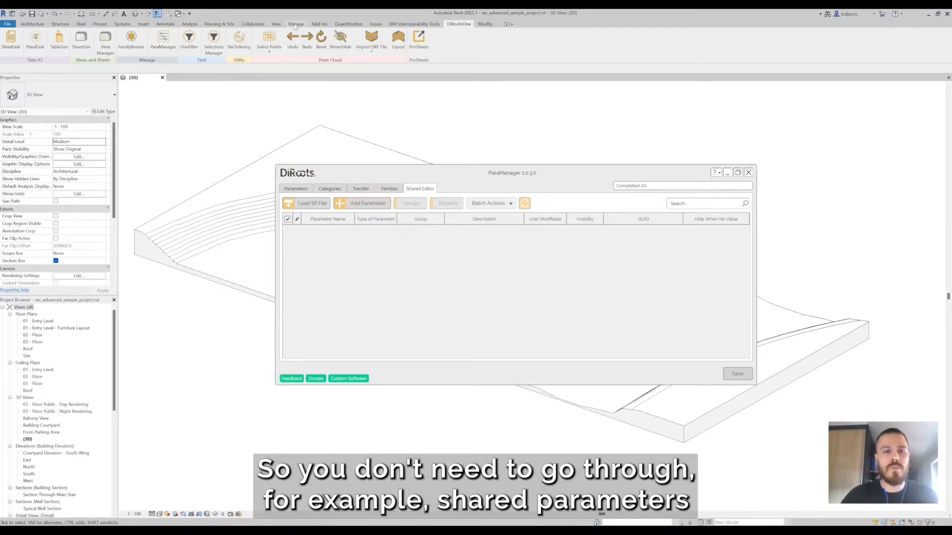
{"action": "left_click", "coordinate": [295, 24]}
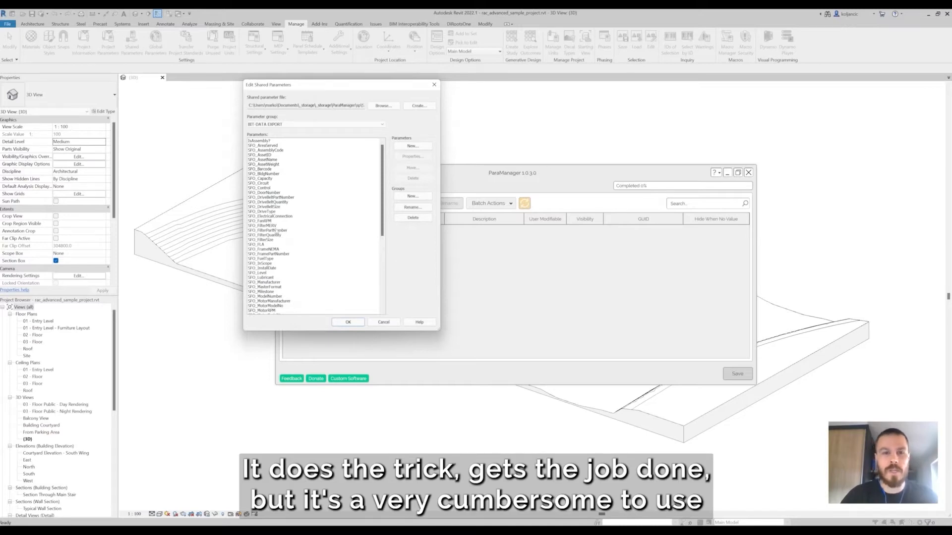
{"action": "scroll", "scroll_direction": "down", "scroll_amount": 3}
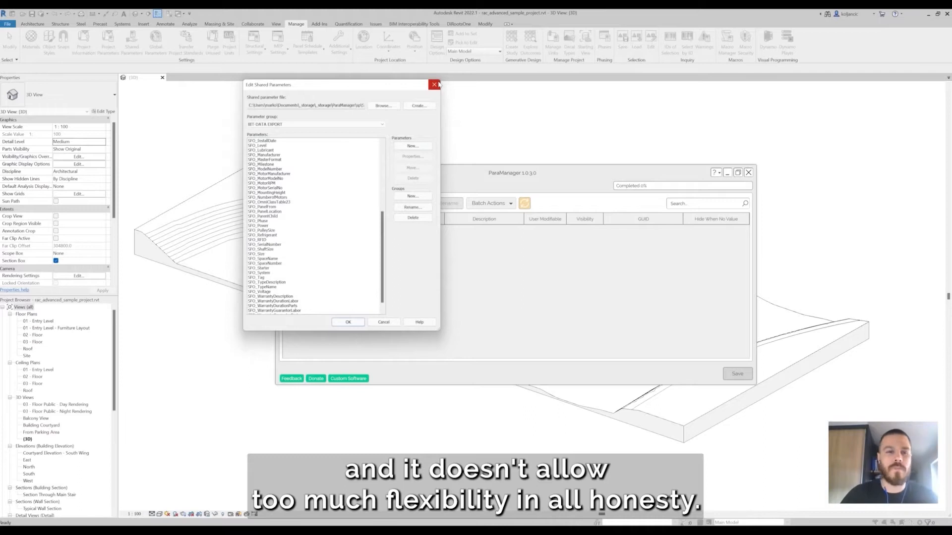
{"action": "left_click", "coordinate": [435, 84]}
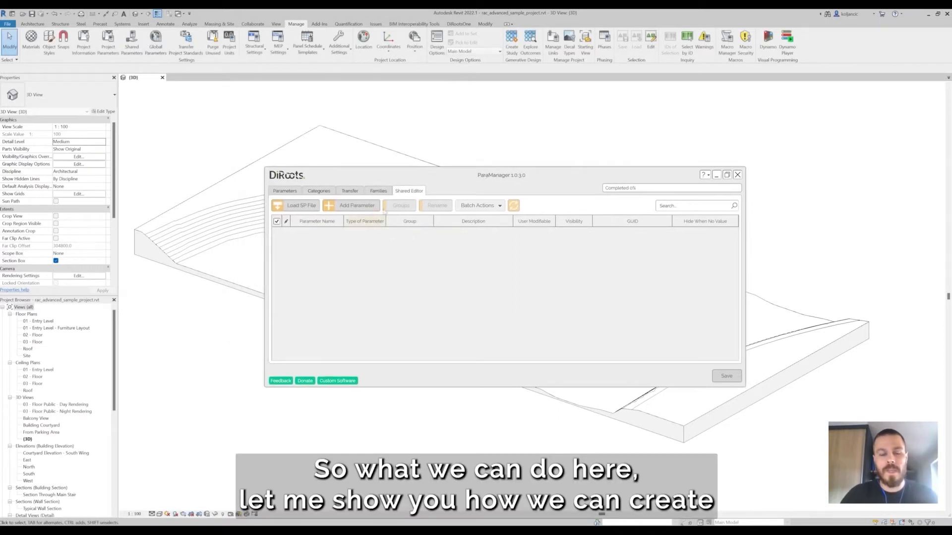
{"action": "mouse_move", "coordinate": [357, 205]}
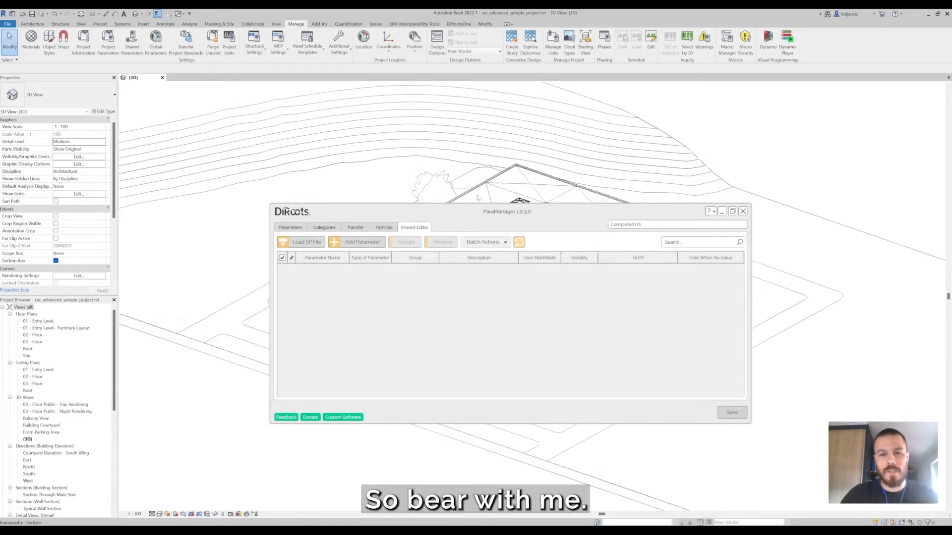
- Add Code and WarrantyDuration shared parameters, keeping Text type and Default Group
{"action": "left_click", "coordinate": [362, 241]}
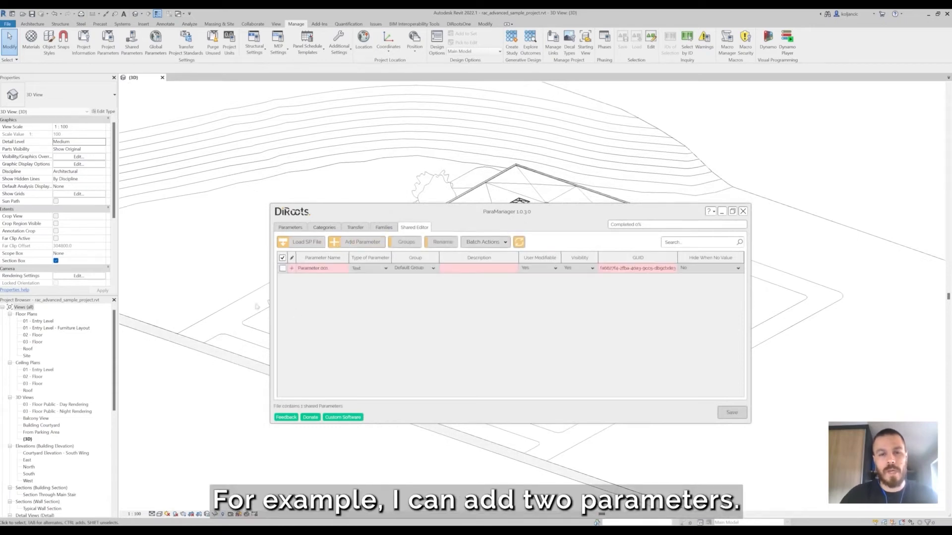
{"action": "left_click", "coordinate": [360, 241]}
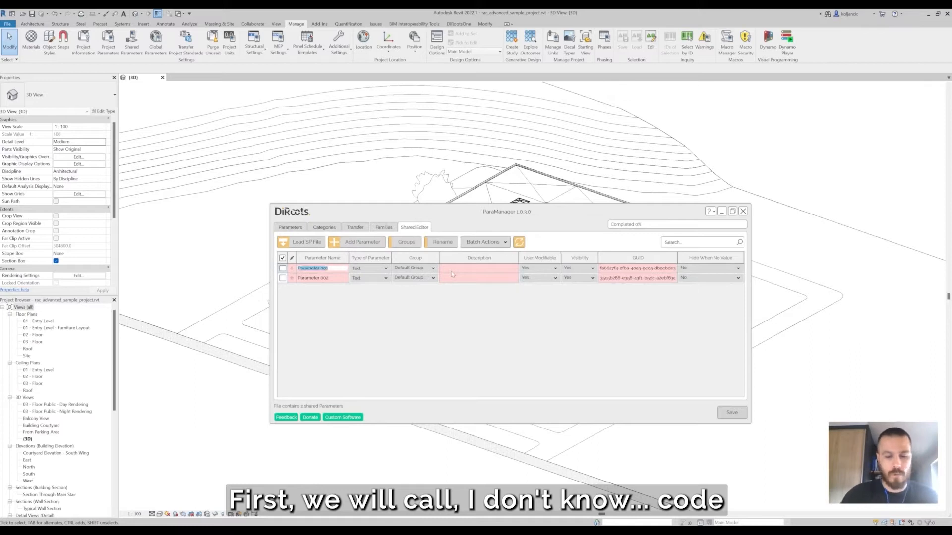
{"action": "type", "text": "Code"}
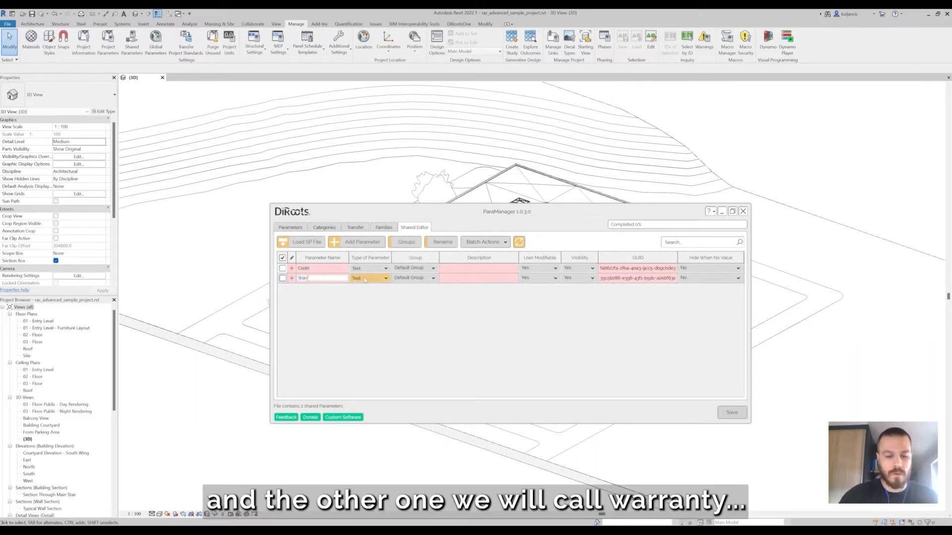
{"action": "type", "text": "WarrantyDuration"}
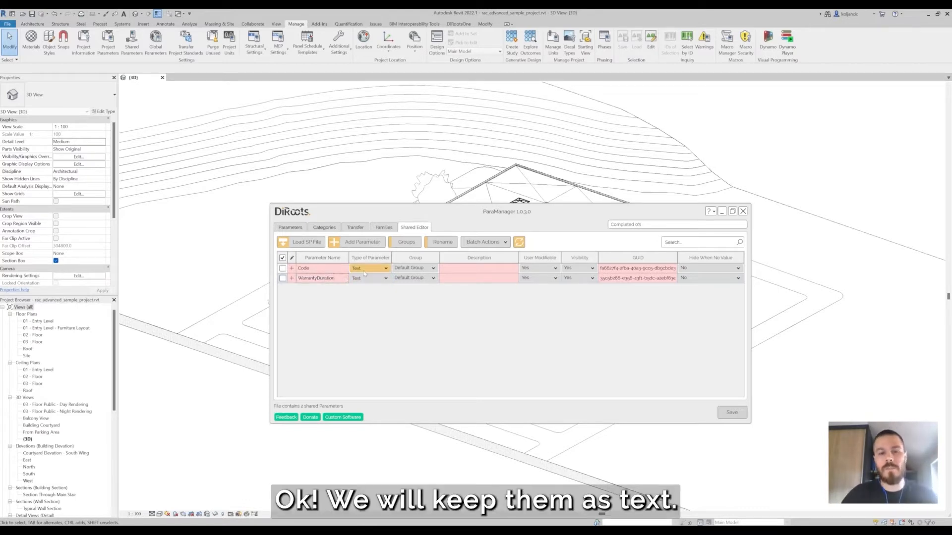
{"action": "left_click", "coordinate": [386, 268]}
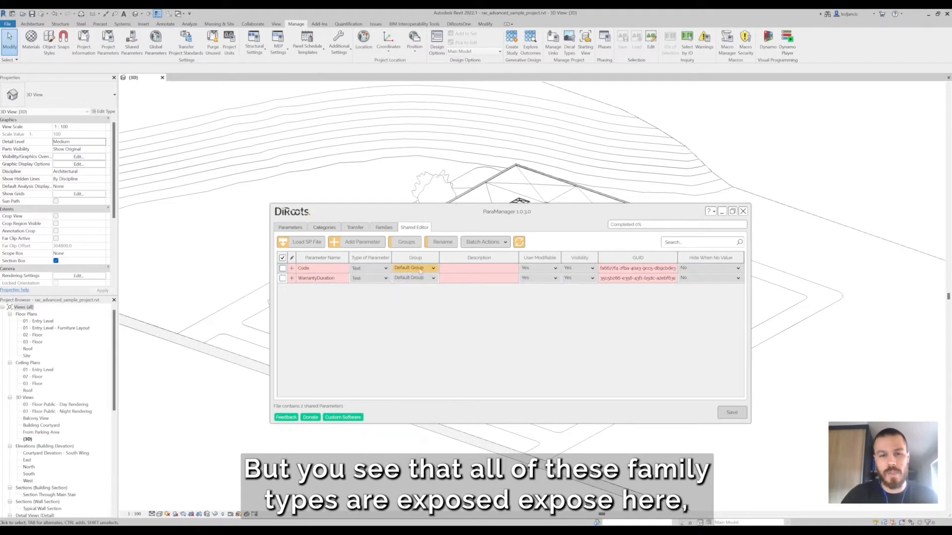
{"action": "left_click", "coordinate": [406, 242]}
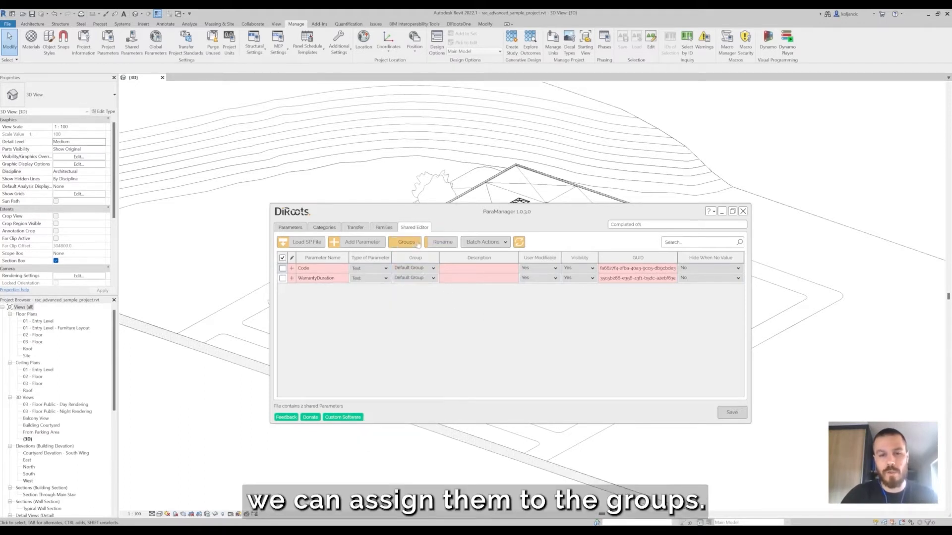
- Create a Utility group and assign both Code and WarrantyDuration to it
{"action": "left_click", "coordinate": [406, 242]}
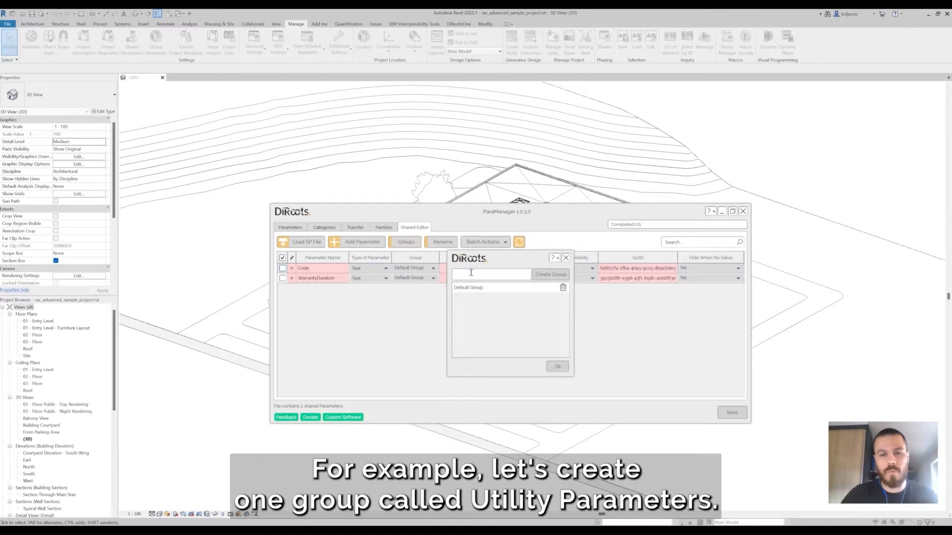
{"action": "type", "text": "Utility"}
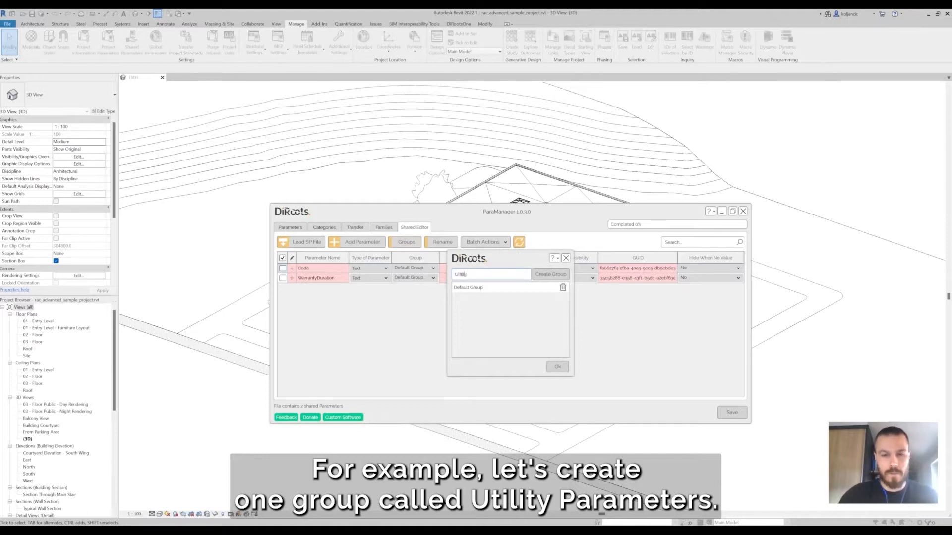
{"action": "left_click", "coordinate": [550, 274]}
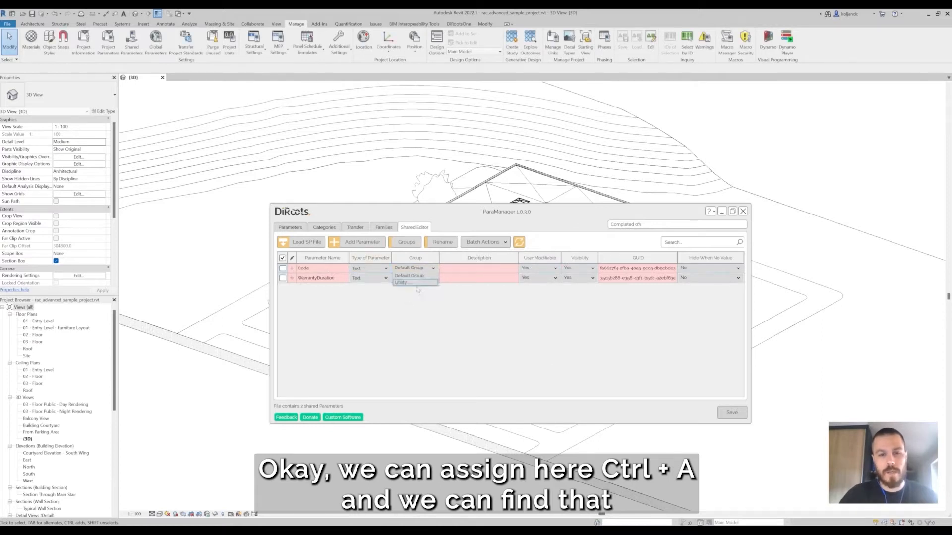
{"action": "left_click", "coordinate": [400, 283]}
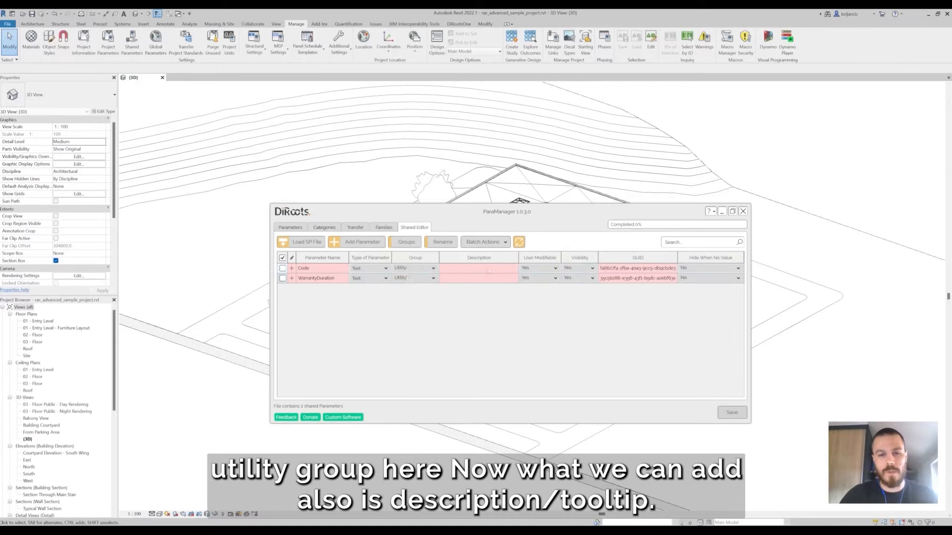
- Describe Code as 'Unique code of the object', review its options, and tick both rows
{"action": "left_click", "coordinate": [478, 268]}
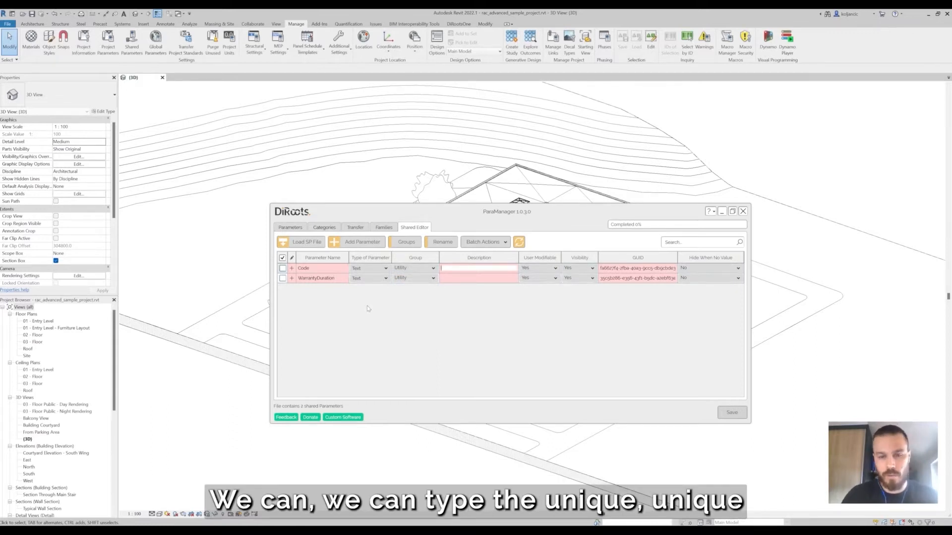
{"action": "type", "text": "Unique code of the object"}
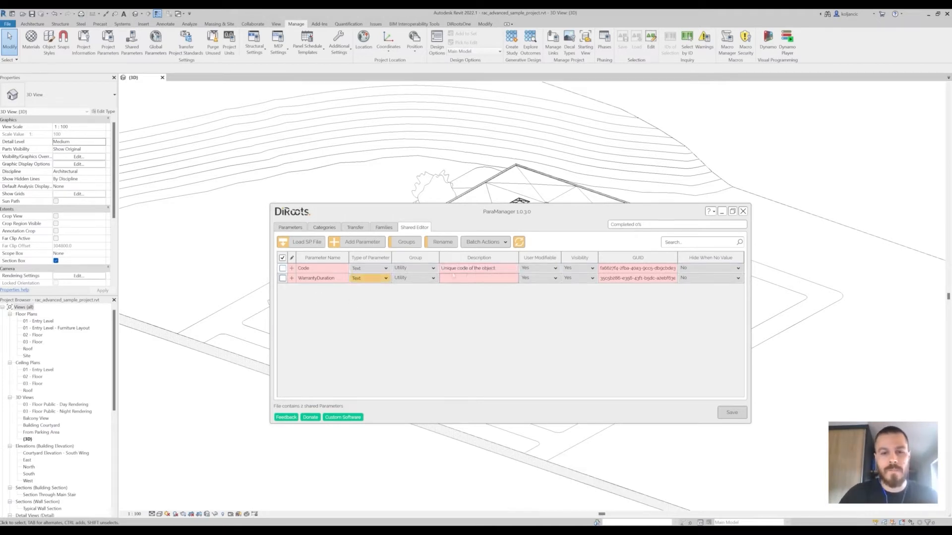
{"action": "left_click", "coordinate": [539, 267]}
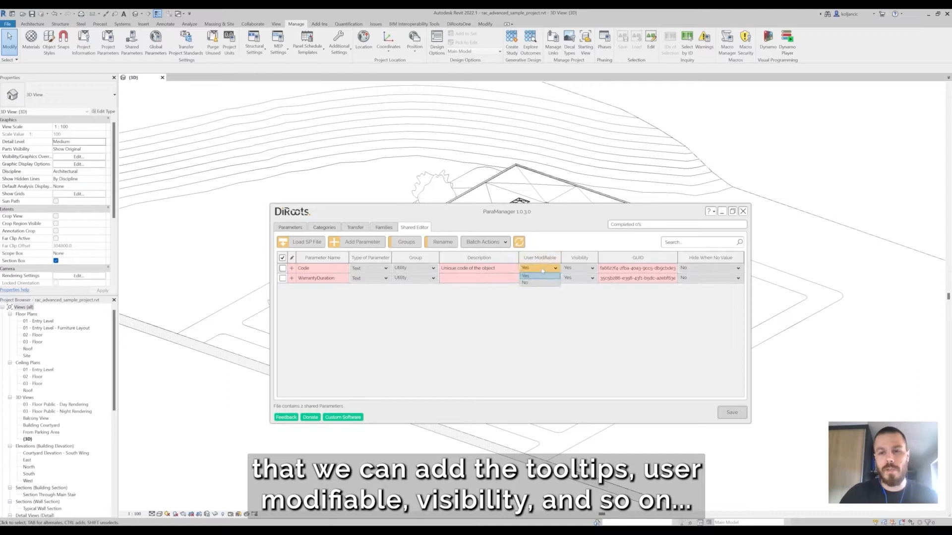
{"action": "left_click", "coordinate": [579, 277]}
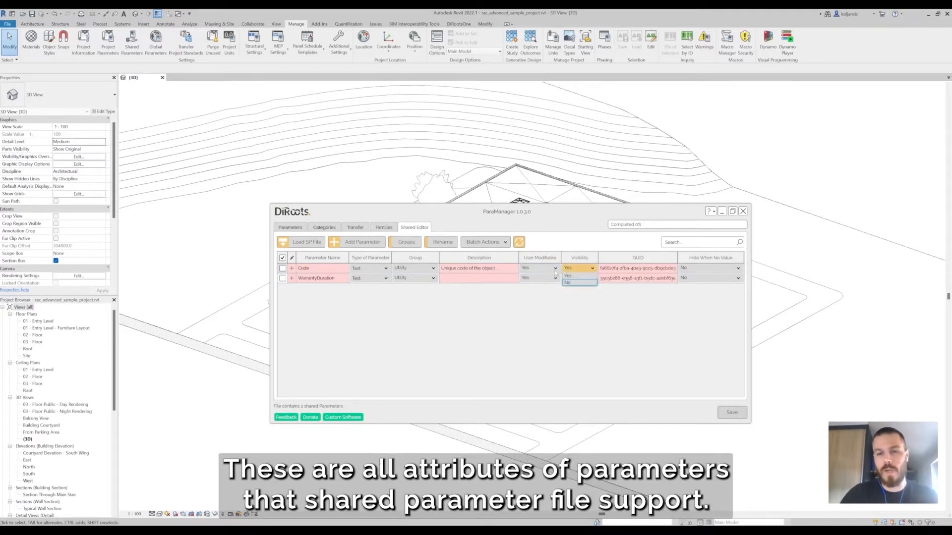
{"action": "left_click", "coordinate": [567, 276]}
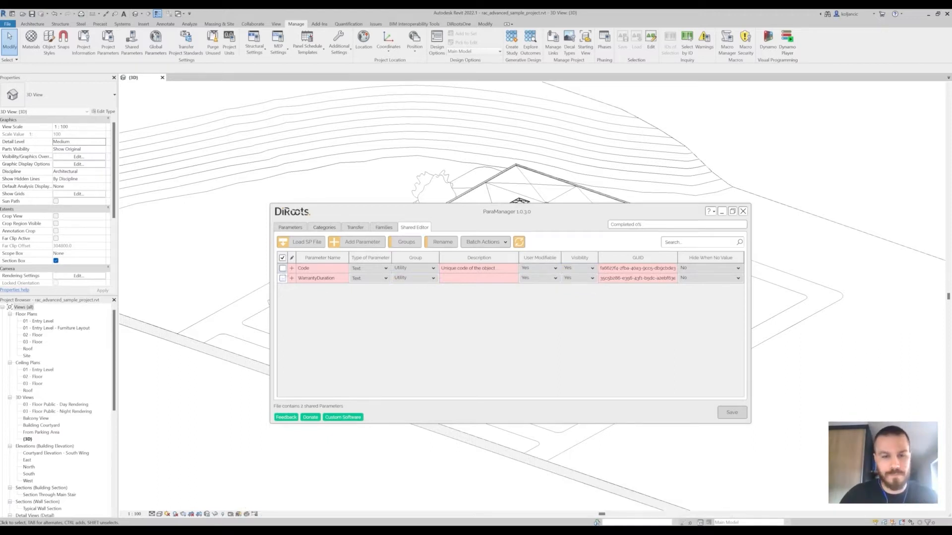
{"action": "left_click", "coordinate": [282, 268]}
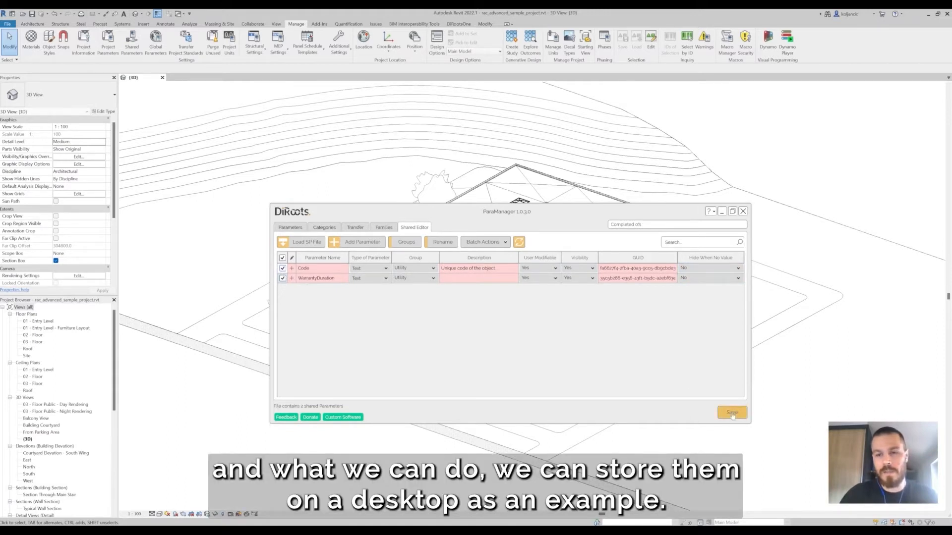
- Export the shared parameter file as mySPfile to the Desktop and dismiss the success notice
{"action": "left_click", "coordinate": [731, 413]}
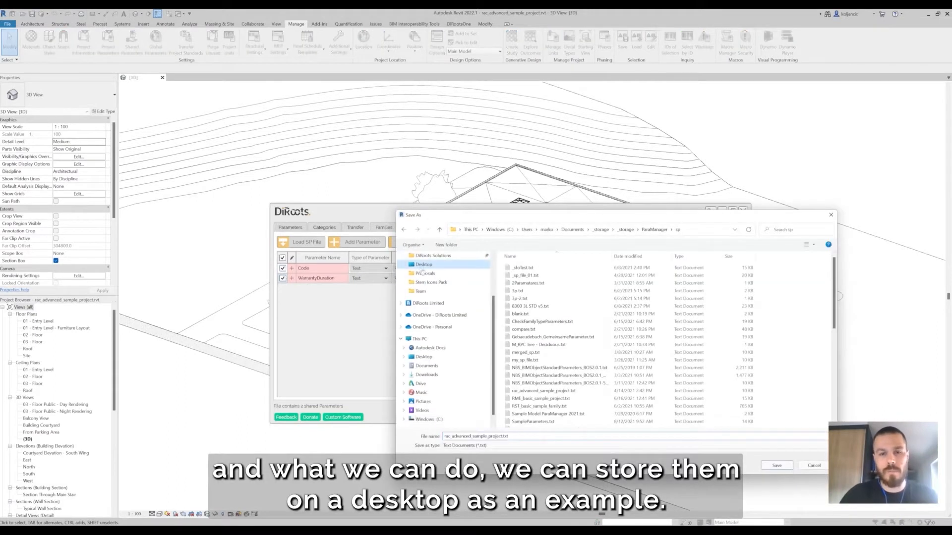
{"action": "left_click", "coordinate": [424, 264]}
{"action": "type", "text": "mySPfile"}
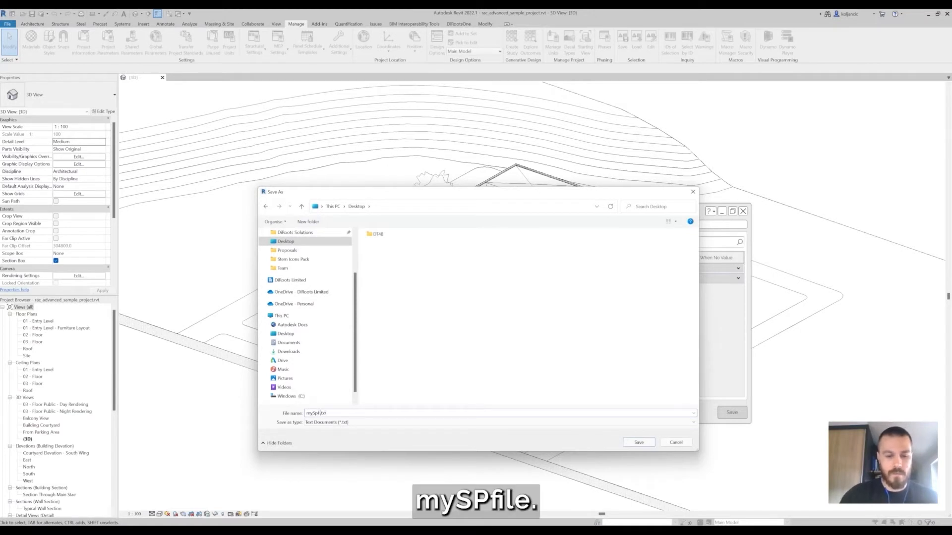
{"action": "left_click", "coordinate": [638, 442]}
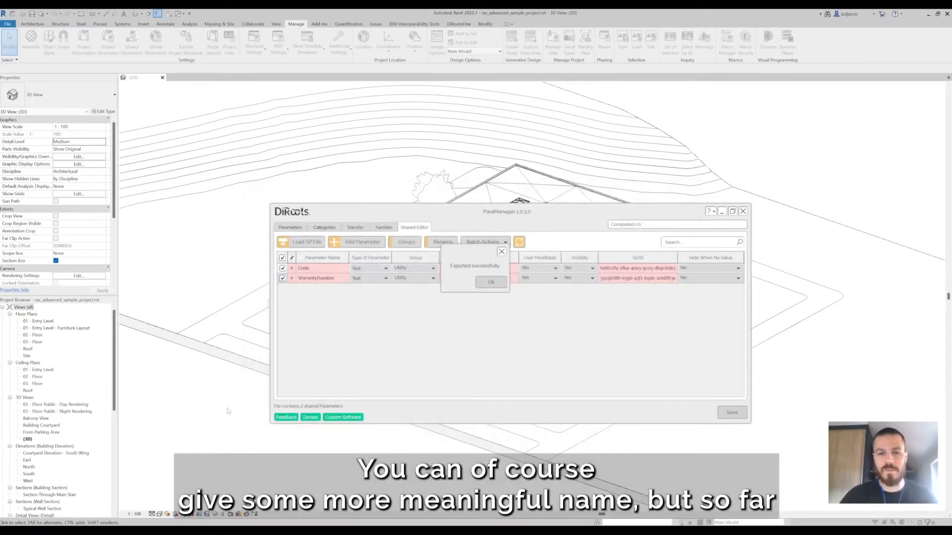
{"action": "left_click", "coordinate": [490, 282]}
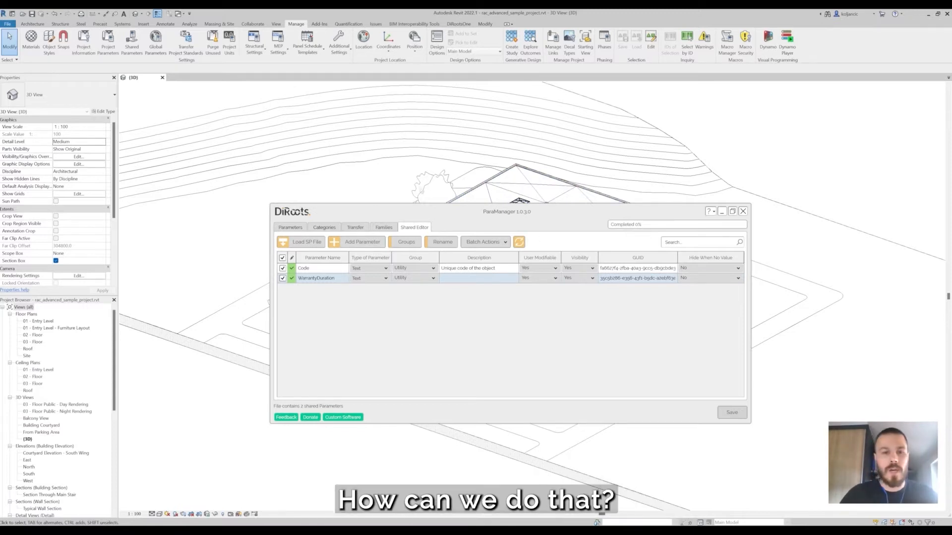
- Sort the Families list by Category Name and tick all eight door families
{"action": "left_click", "coordinate": [383, 227]}
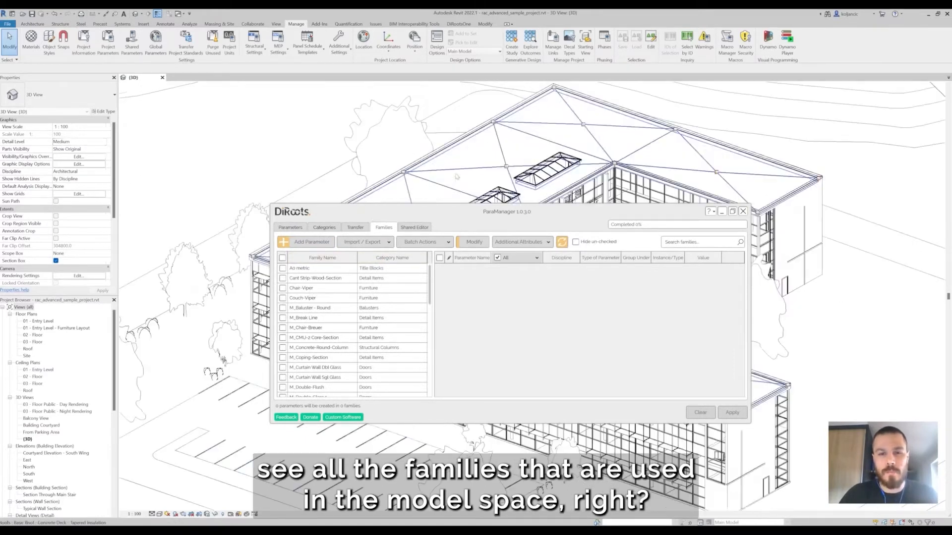
{"action": "left_click", "coordinate": [391, 257]}
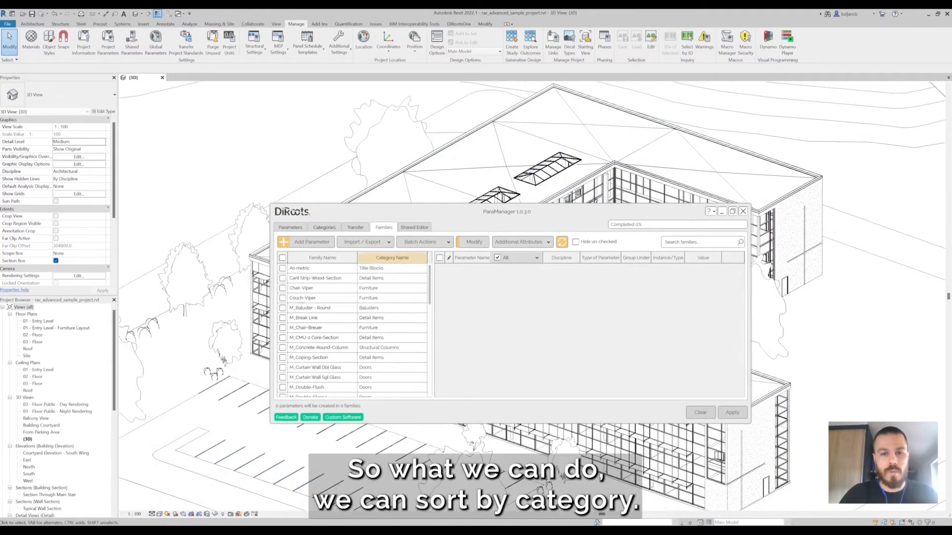
{"action": "left_click", "coordinate": [391, 258]}
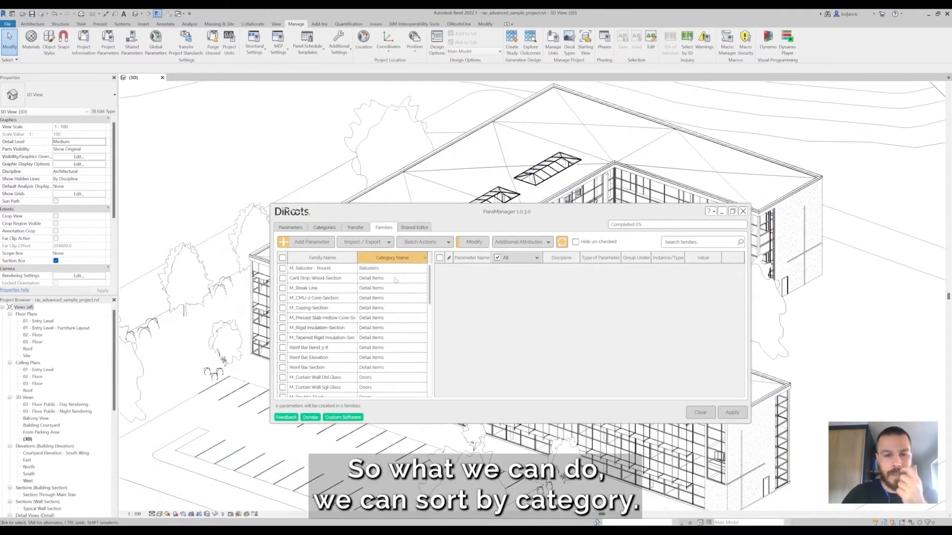
{"action": "left_click", "coordinate": [314, 298]}
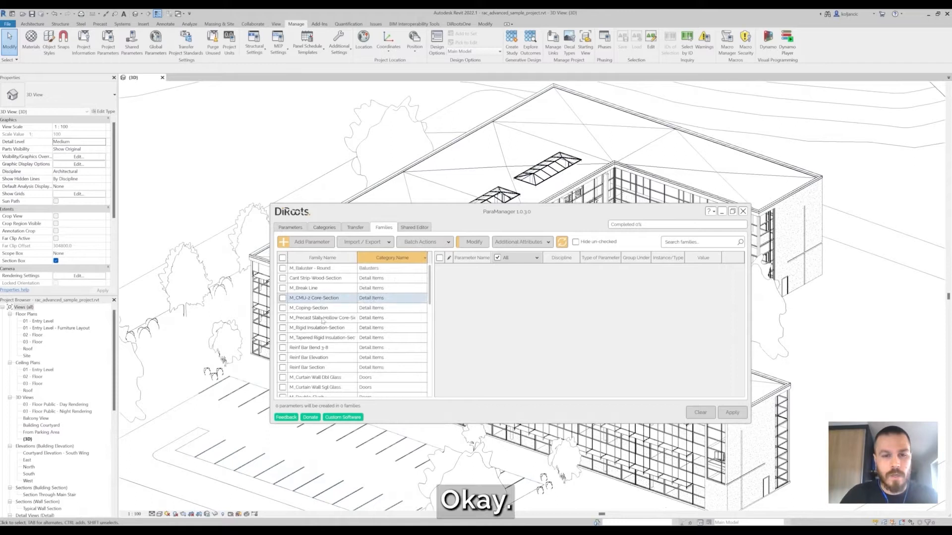
{"action": "left_click", "coordinate": [698, 242]}
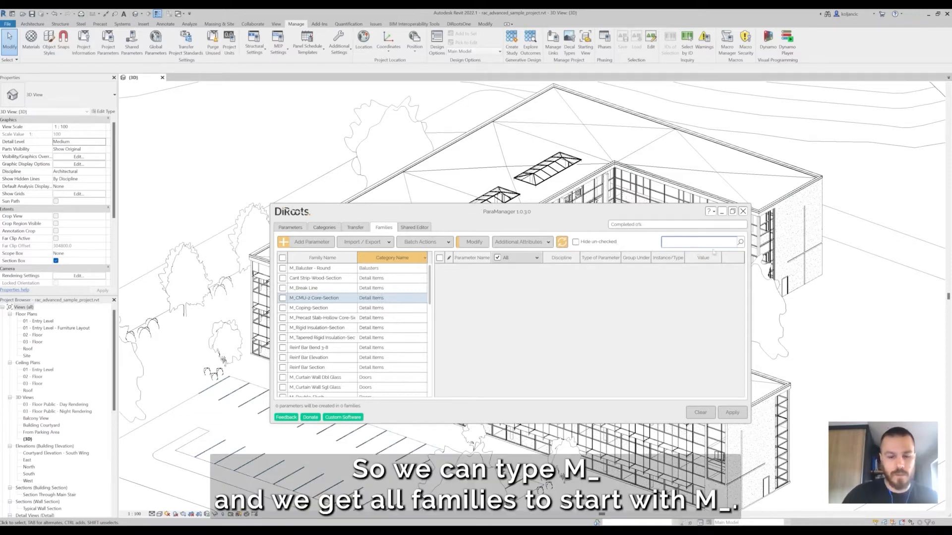
{"action": "type", "text": "M_"}
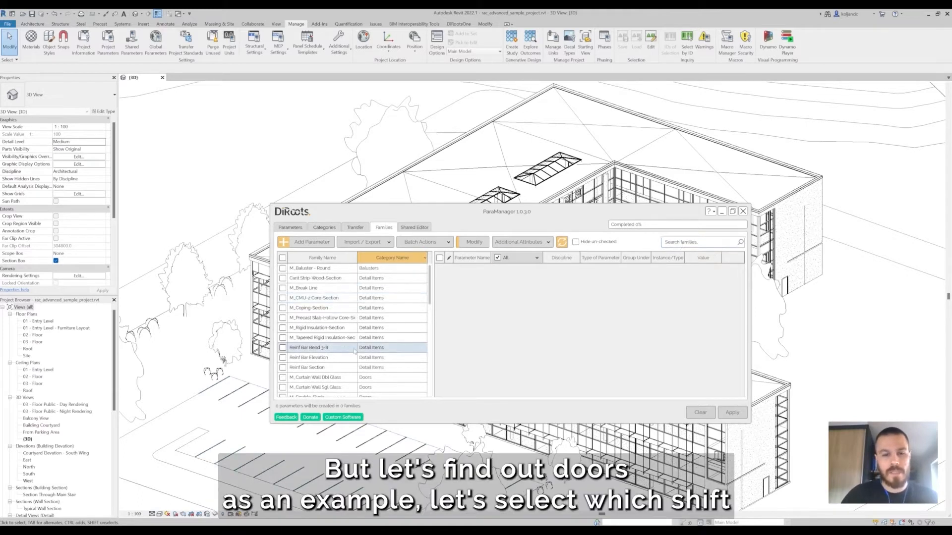
{"action": "scroll", "scroll_direction": "down", "scroll_amount": 3}
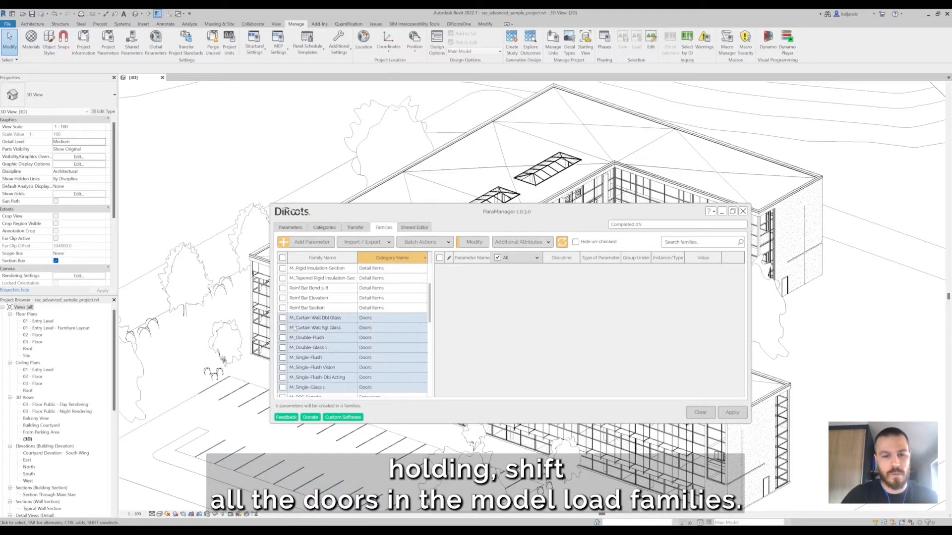
{"action": "left_click", "coordinate": [282, 387]}
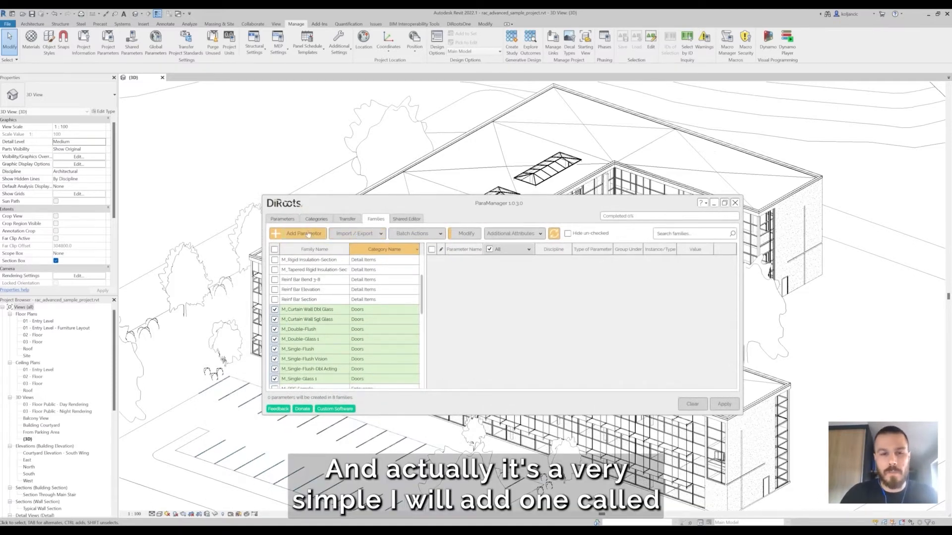
- Queue TestParameter and import Code and WarrantyDuration from the shared parameter txt file
{"action": "left_click", "coordinate": [298, 233]}
{"action": "type", "text": "TestParameter"}
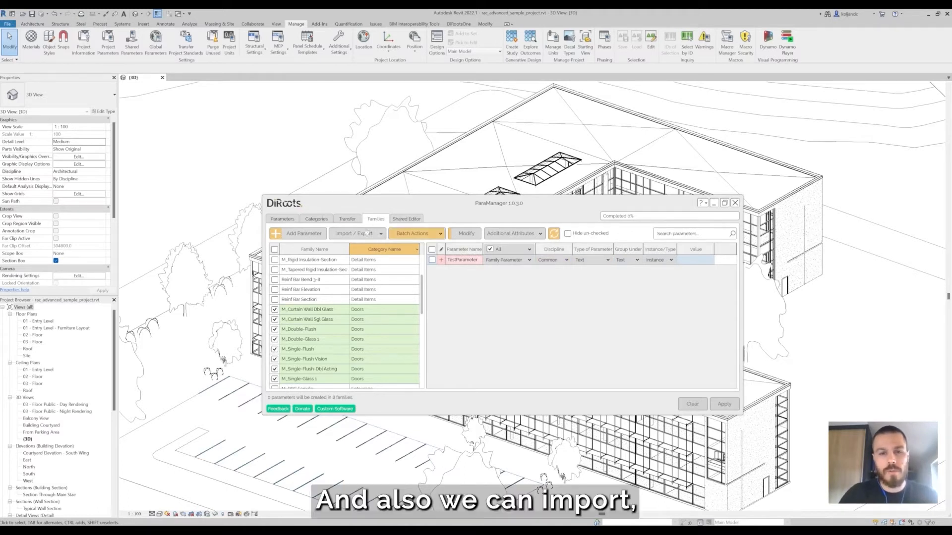
{"action": "left_click", "coordinate": [357, 233]}
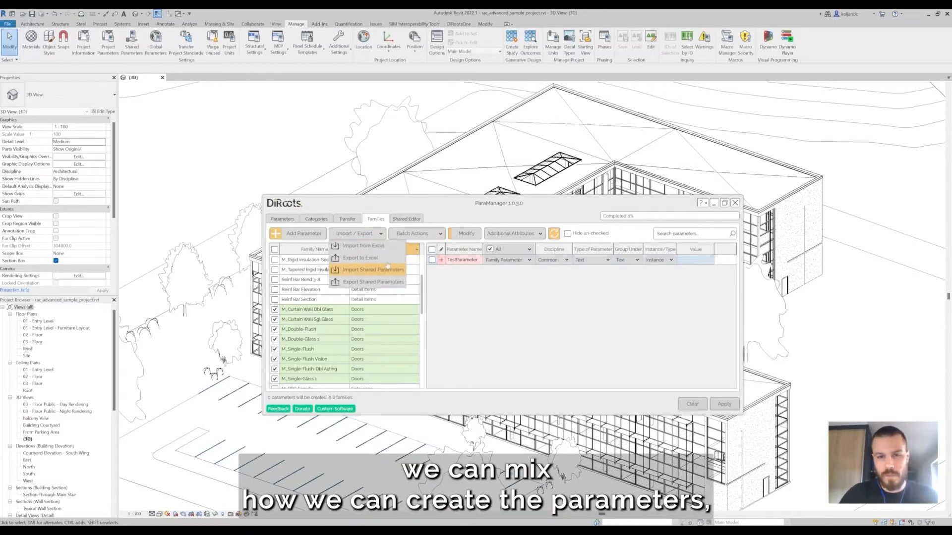
{"action": "mouse_move", "coordinate": [364, 246]}
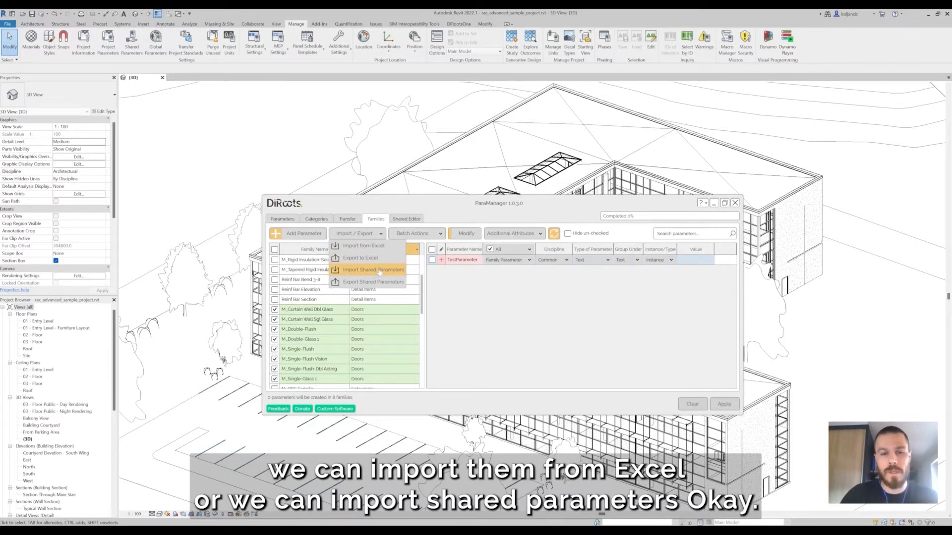
{"action": "left_click", "coordinate": [373, 269]}
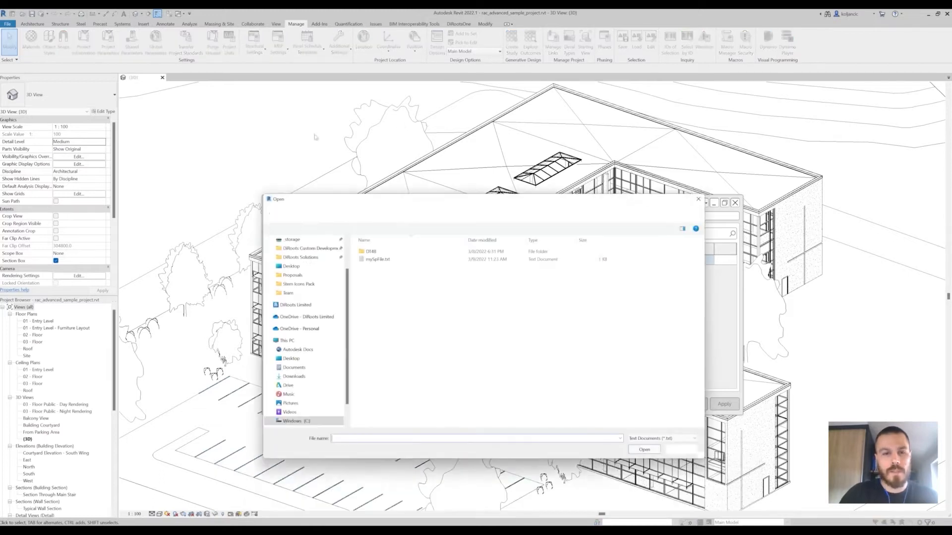
{"action": "left_click", "coordinate": [644, 449]}
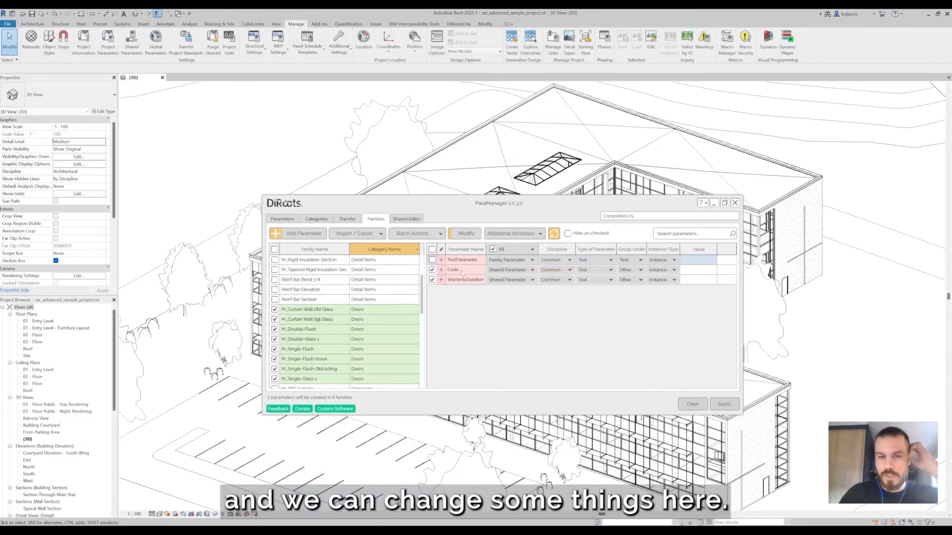
{"action": "mouse_move", "coordinate": [465, 233]}
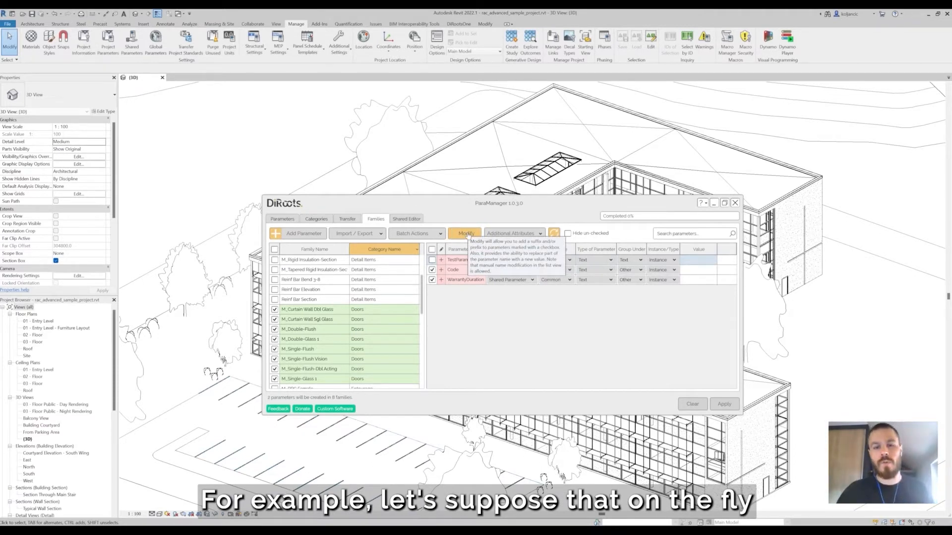
- Prefix all three queued parameter names with DR_
{"action": "left_click", "coordinate": [465, 233]}
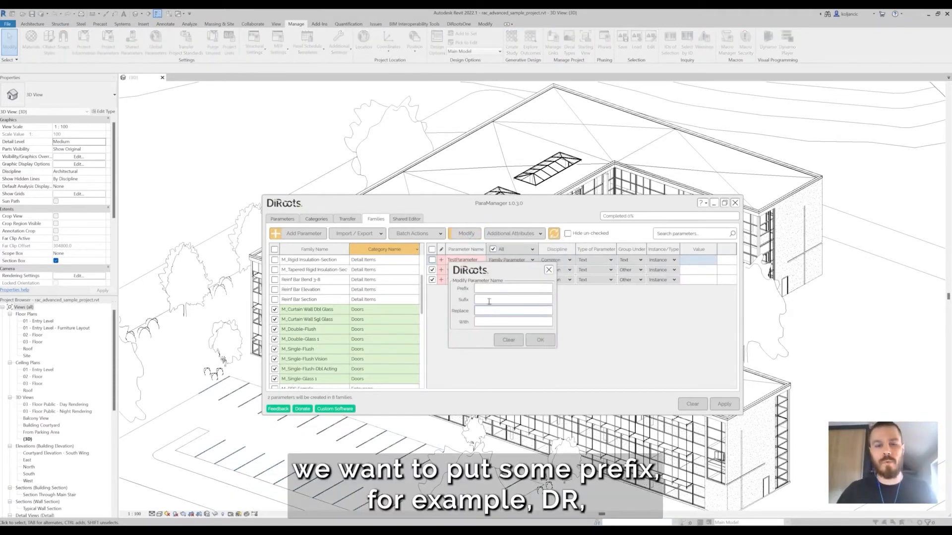
{"action": "left_click", "coordinate": [513, 288]}
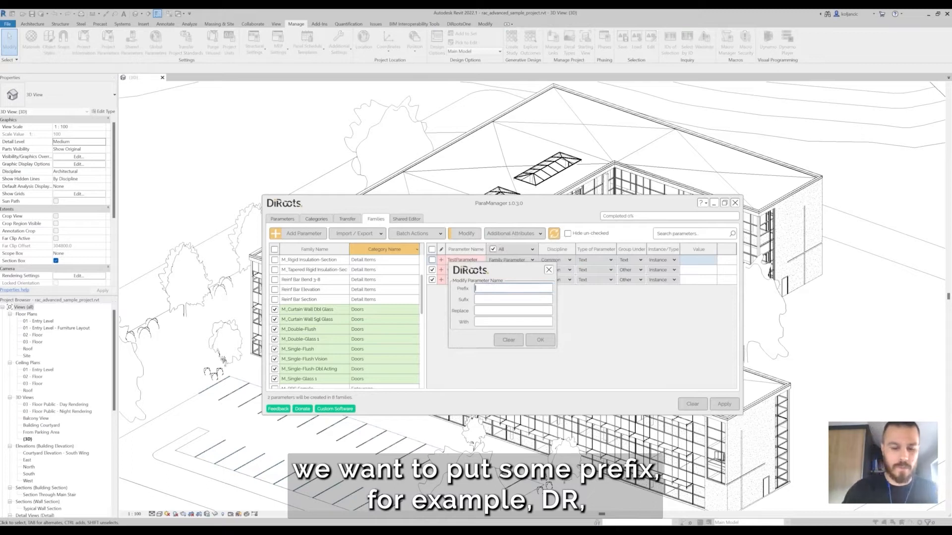
{"action": "type", "text": "DR_"}
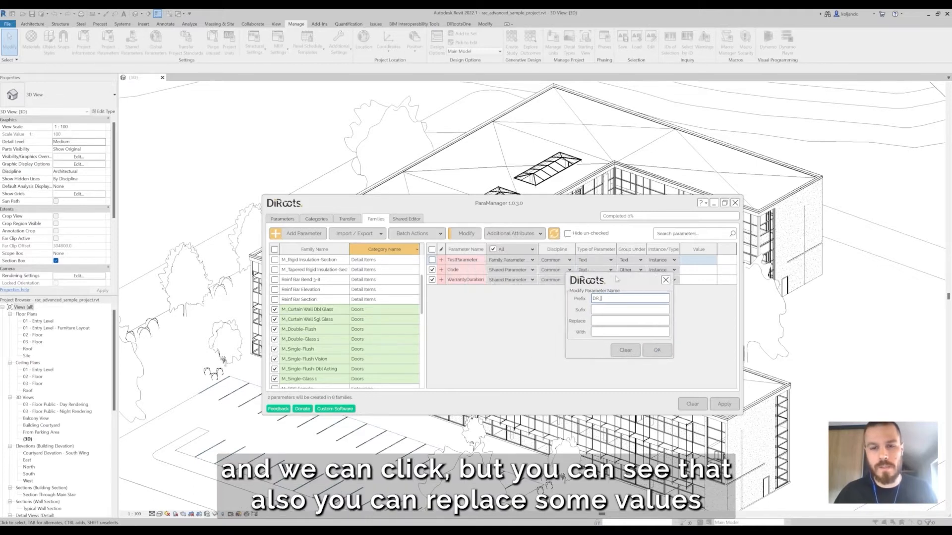
{"action": "left_click", "coordinate": [630, 331]}
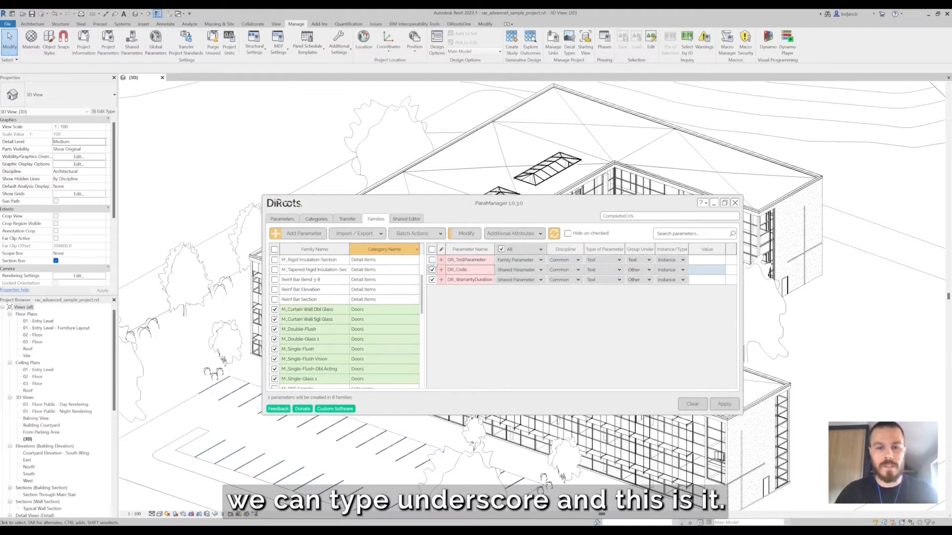
{"action": "left_click", "coordinate": [432, 259]}
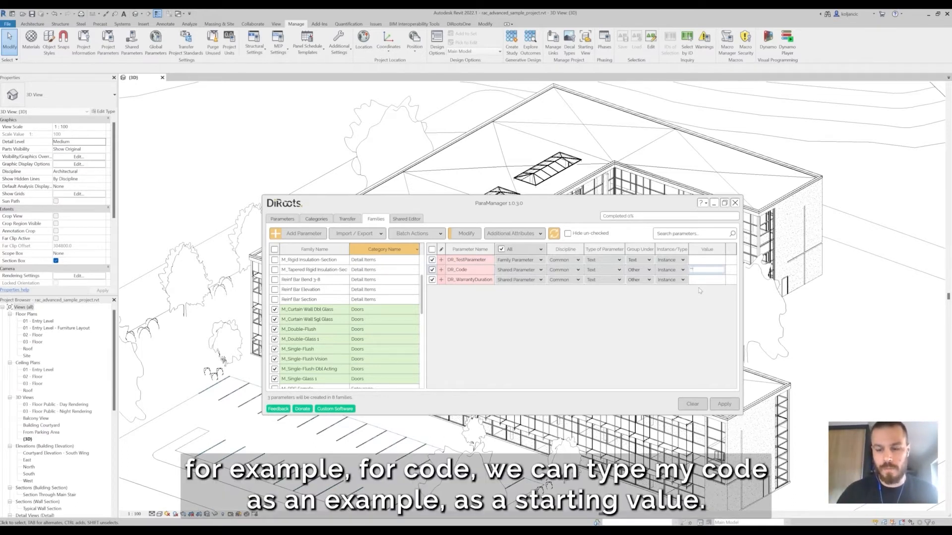
- Enter 'My Code' as DR_Code's starting value and confirm it
{"action": "type", "text": "My Code\""}
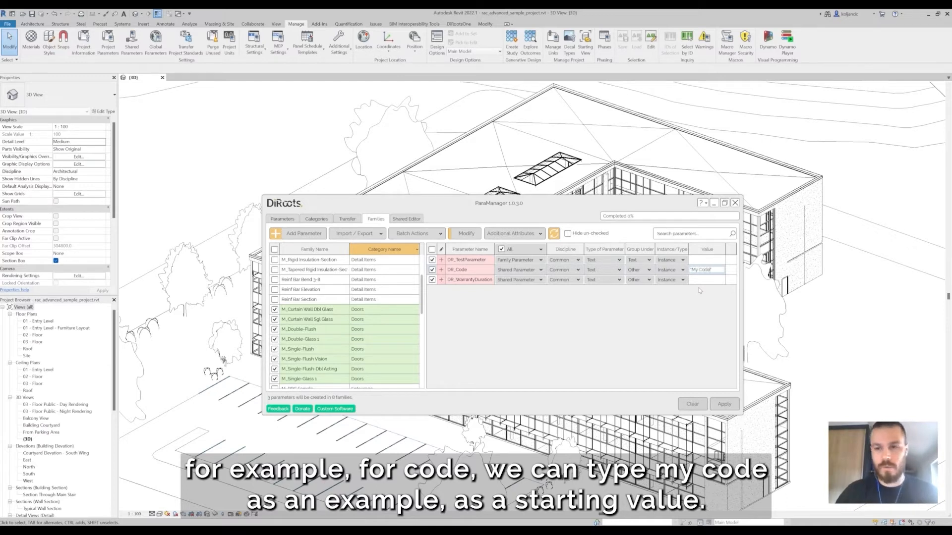
{"action": "left_click", "coordinate": [707, 279]}
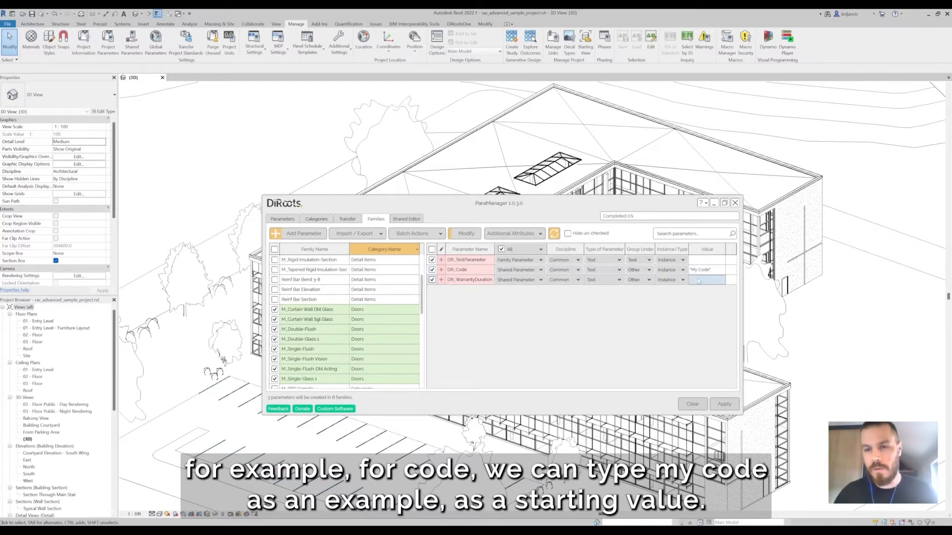
{"action": "left_click", "coordinate": [706, 269]}
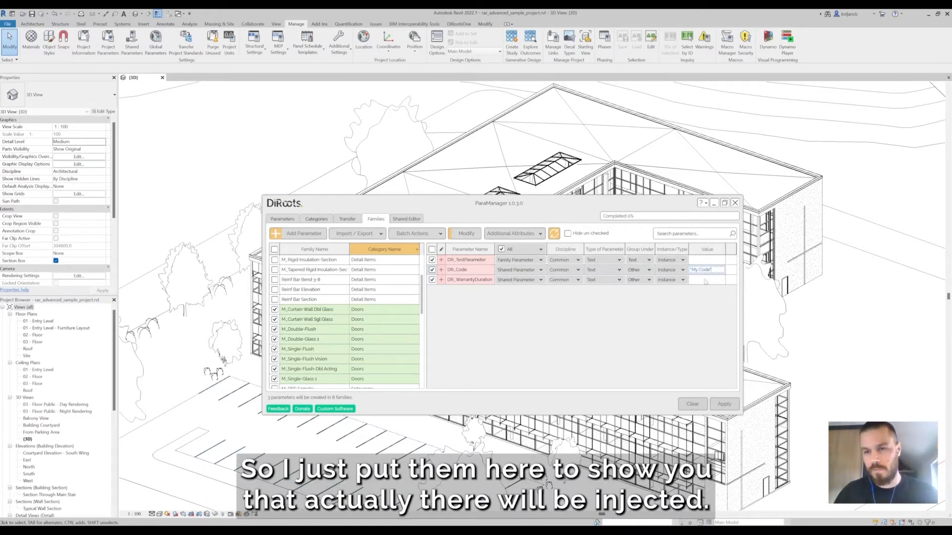
{"action": "left_click", "coordinate": [706, 279]}
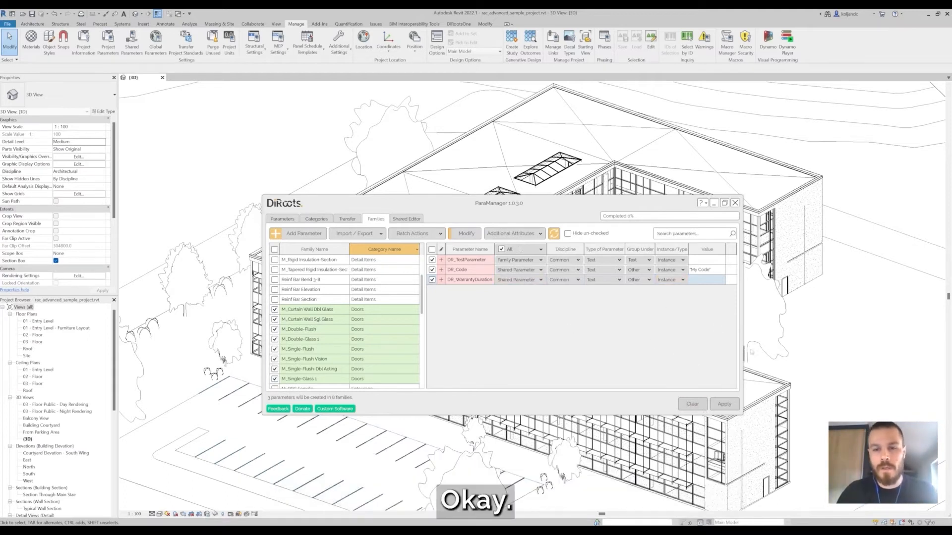
- Show the Visibility, User Modifiable and Description columns and scroll right to view them
{"action": "left_click", "coordinate": [511, 233]}
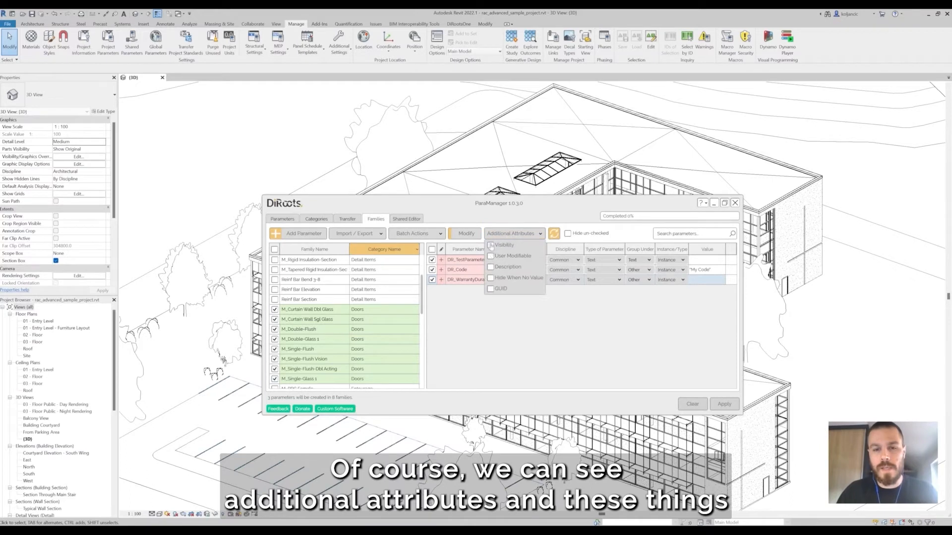
{"action": "left_click", "coordinate": [490, 245]}
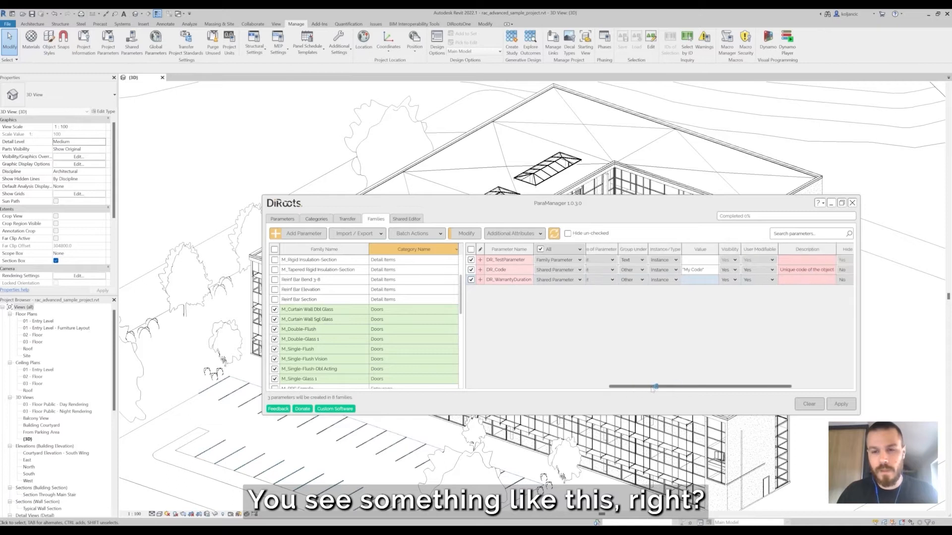
{"action": "scroll", "scroll_direction": "right", "scroll_amount": 3}
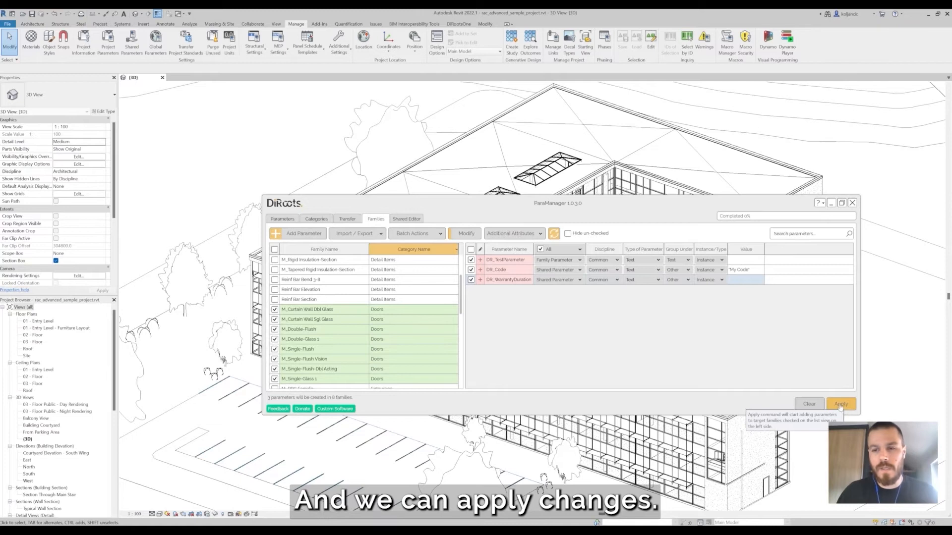
{"action": "mouse_move", "coordinate": [485, 301]}
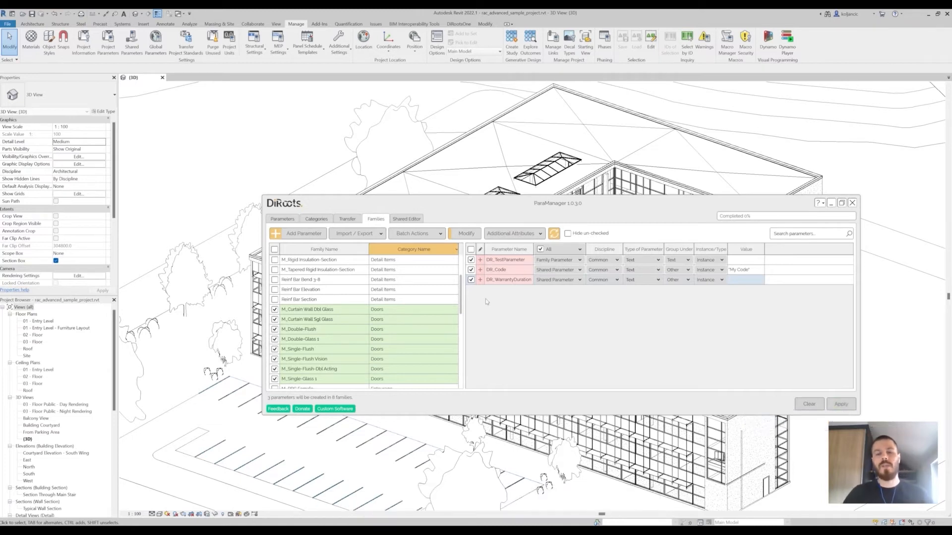
- Apply DR_TestParameter, DR_Code and DR_WarrantyDuration to the eight checked door families
{"action": "left_click", "coordinate": [840, 403]}
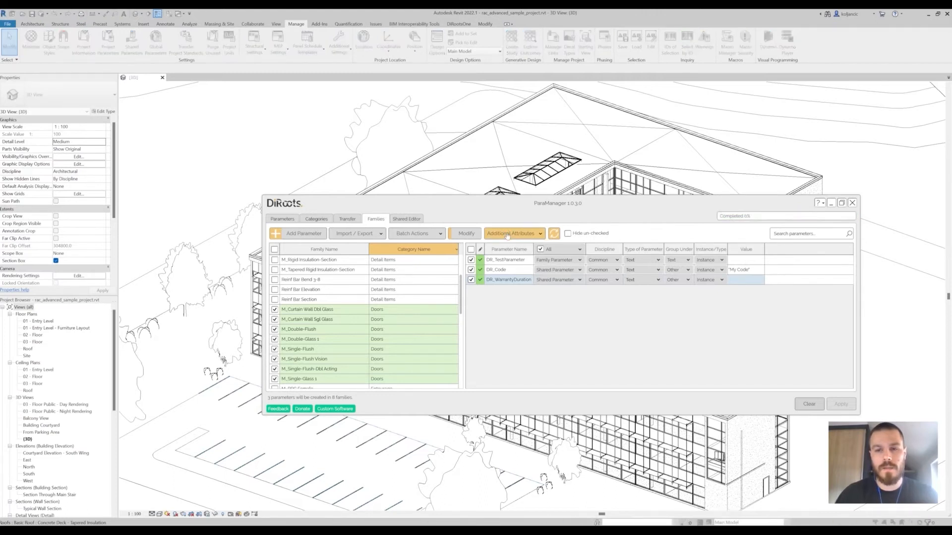
- Apply the three DR_ parameters again and scroll through the successful creation report
{"action": "left_click", "coordinate": [840, 404]}
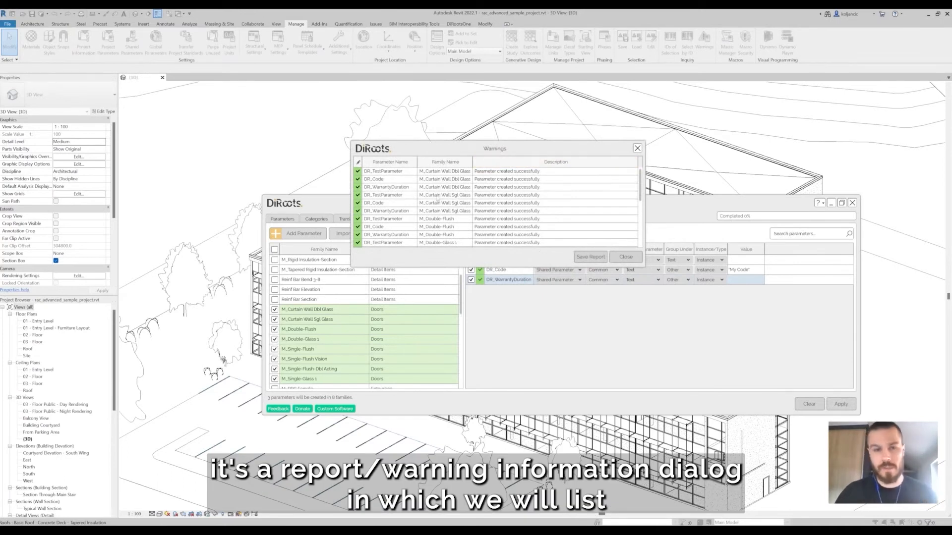
{"action": "scroll", "scroll_direction": "down", "scroll_amount": 3}
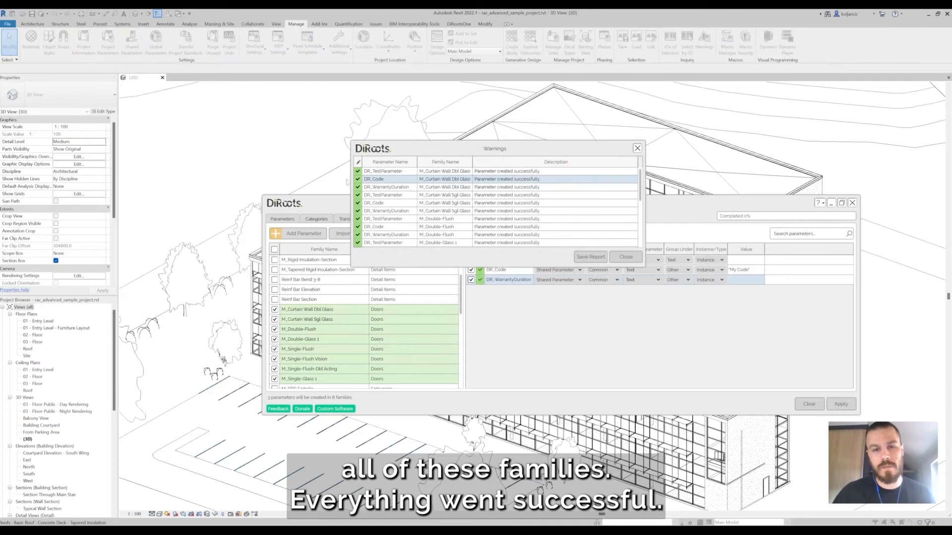
{"action": "scroll", "scroll_direction": "down", "scroll_amount": 3}
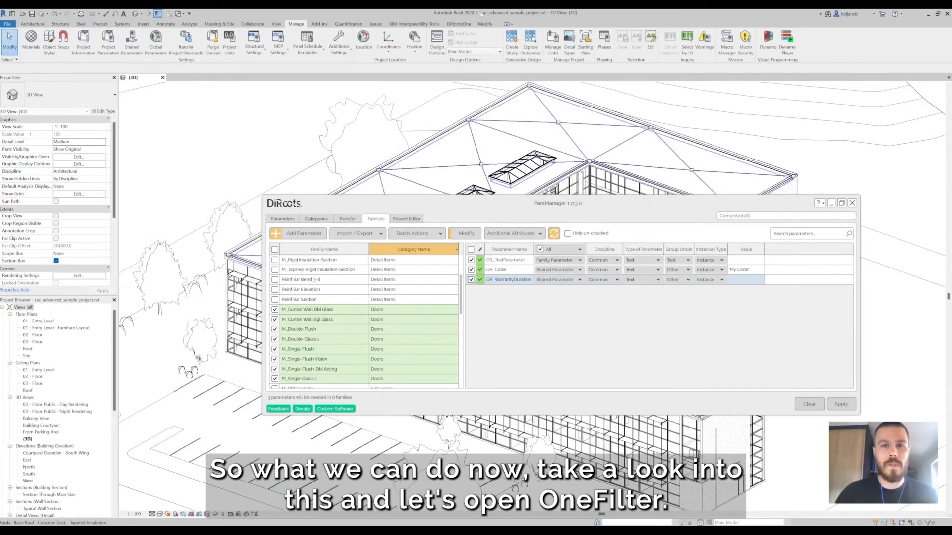
- Use OneFilter to select the Doors category and isolate every door in the 3D view
{"action": "left_click", "coordinate": [457, 24]}
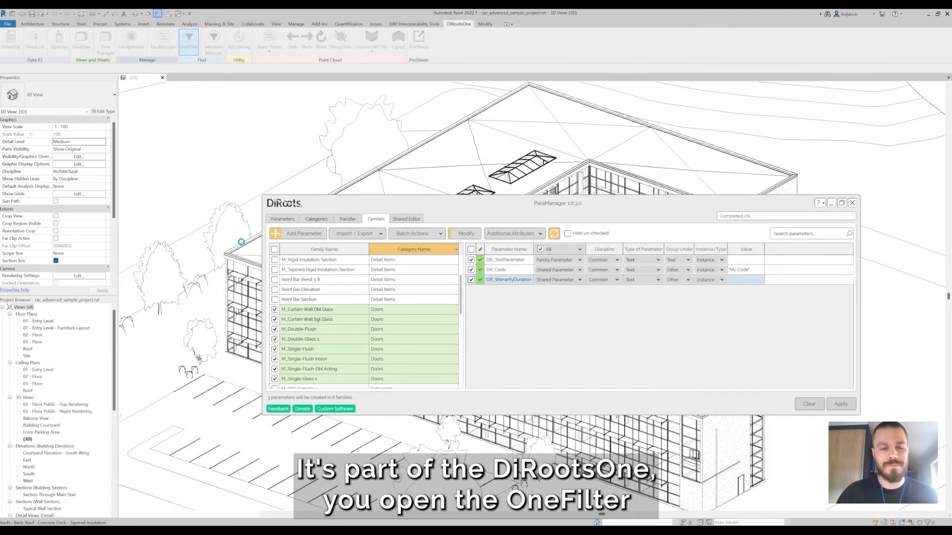
{"action": "left_click", "coordinate": [189, 38]}
{"action": "type", "text": "door"}
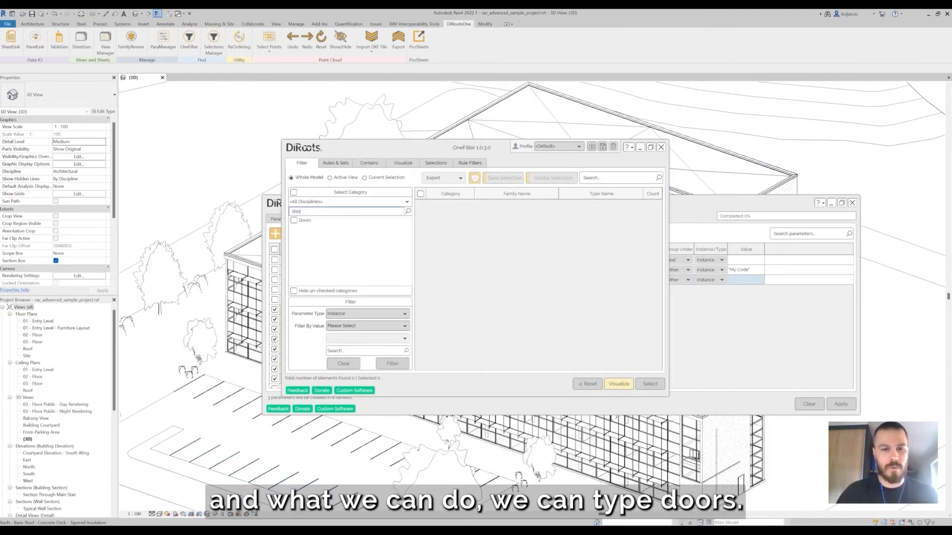
{"action": "left_click", "coordinate": [294, 220]}
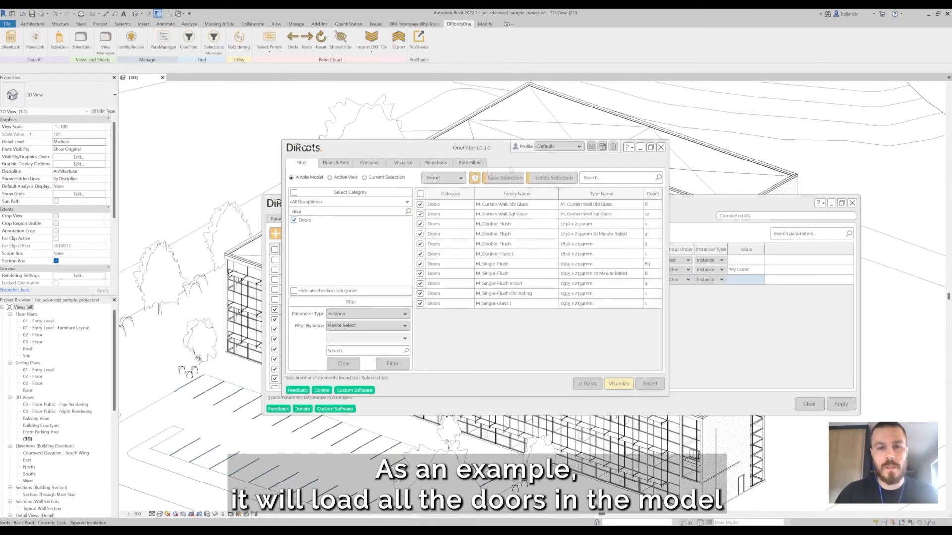
{"action": "mouse_move", "coordinate": [551, 177]}
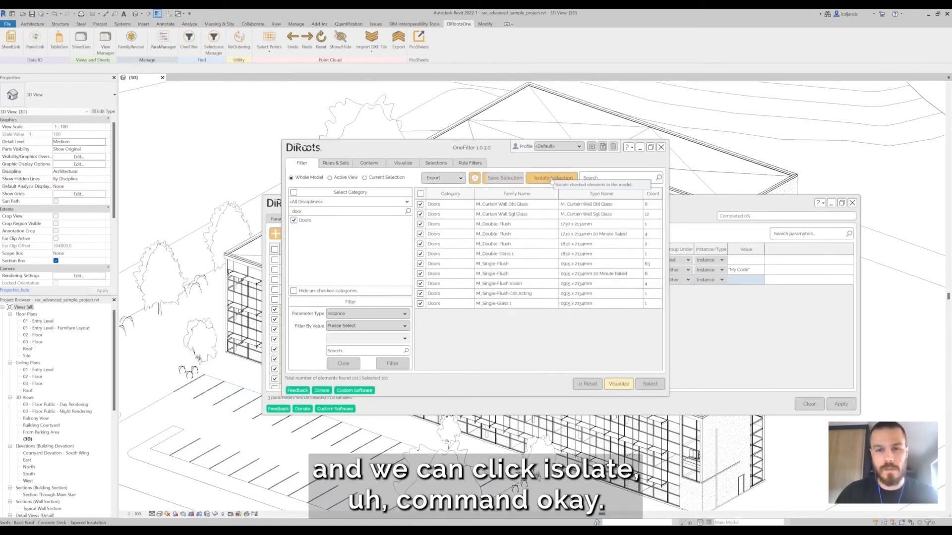
{"action": "left_click", "coordinate": [551, 177]}
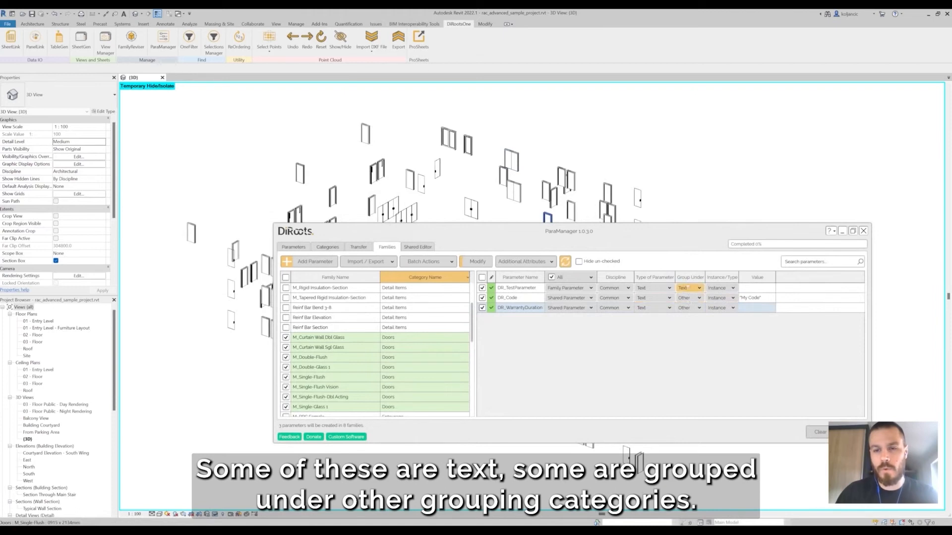
- Select three isolated doors, including one from another family, to check their DR_ parameters
{"action": "left_click", "coordinate": [569, 179]}
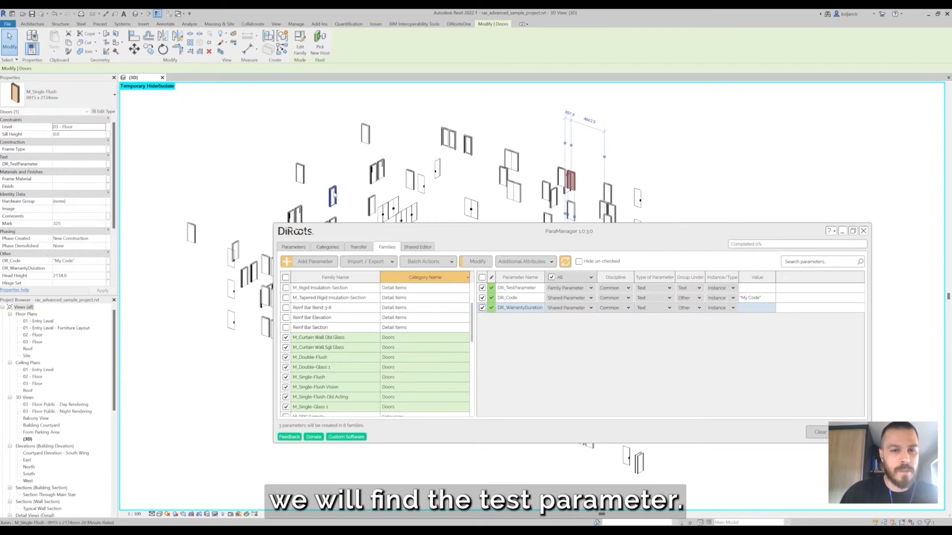
{"action": "left_click", "coordinate": [332, 188]}
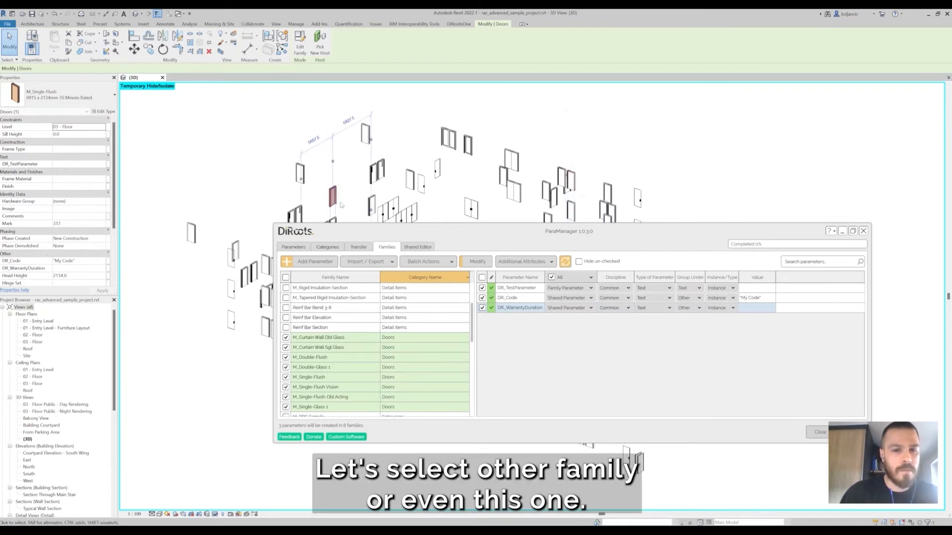
{"action": "left_click", "coordinate": [393, 209]}
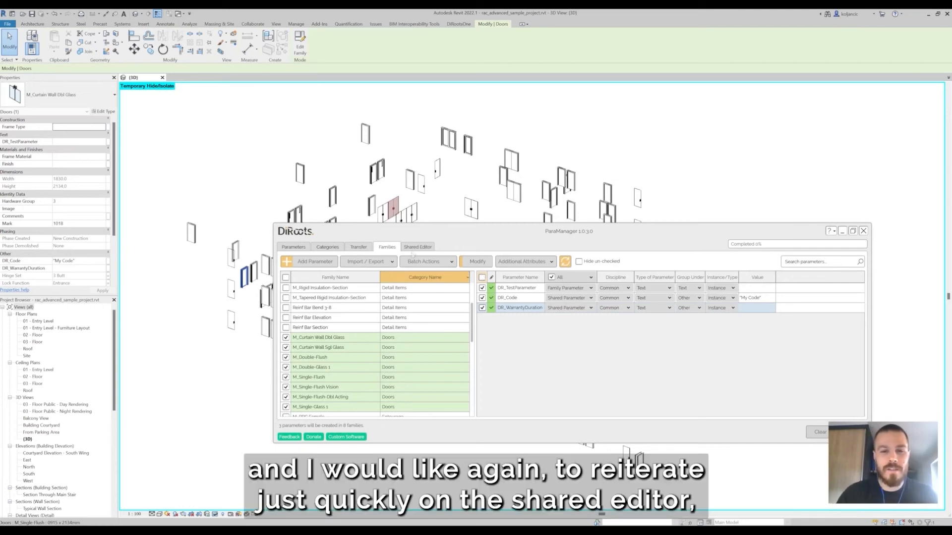
- Show the Shared Editor listing Code and WarrantyDuration, and start loading another shared parameter file
{"action": "left_click", "coordinate": [417, 247]}
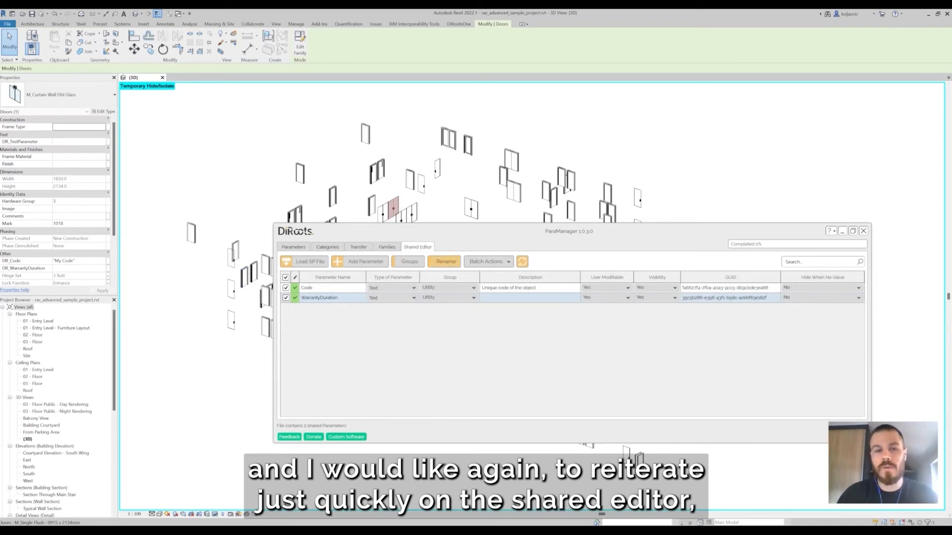
{"action": "left_click", "coordinate": [391, 298]}
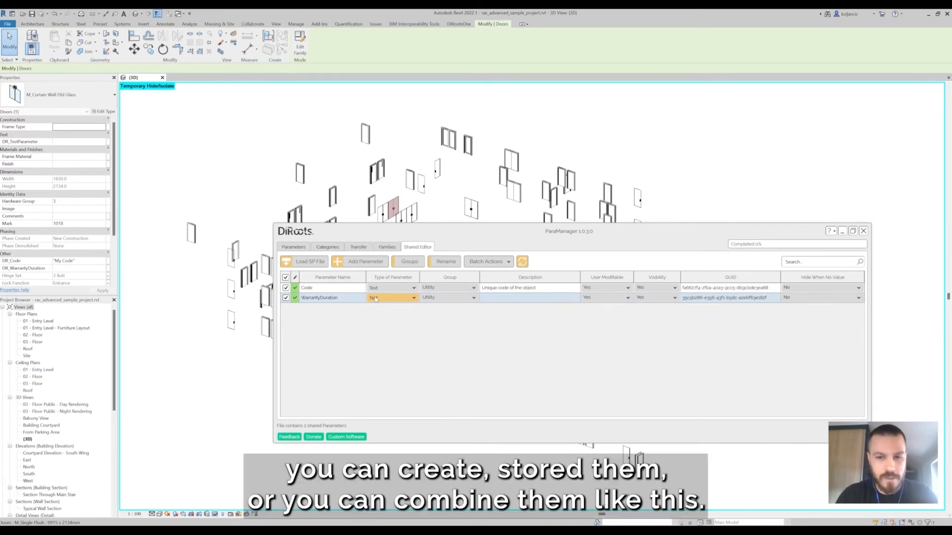
{"action": "left_click", "coordinate": [391, 297]}
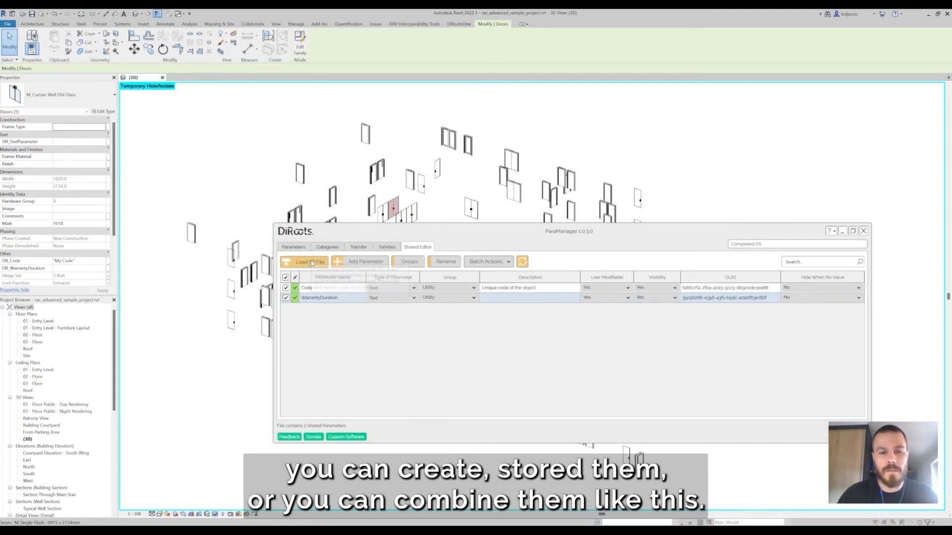
{"action": "left_click", "coordinate": [306, 261]}
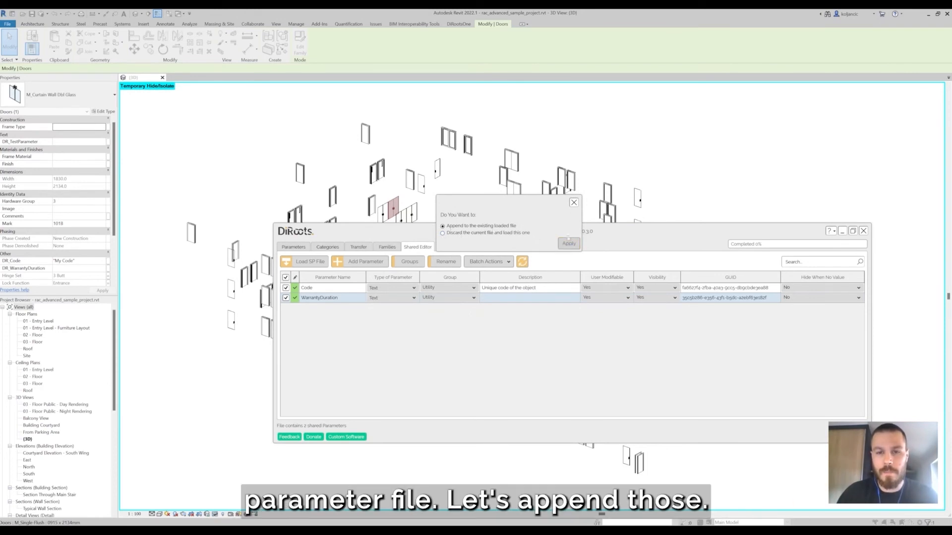
- Append the other file's parameters and export all seven as a shared parameter file on the Desktop
{"action": "left_click", "coordinate": [568, 243]}
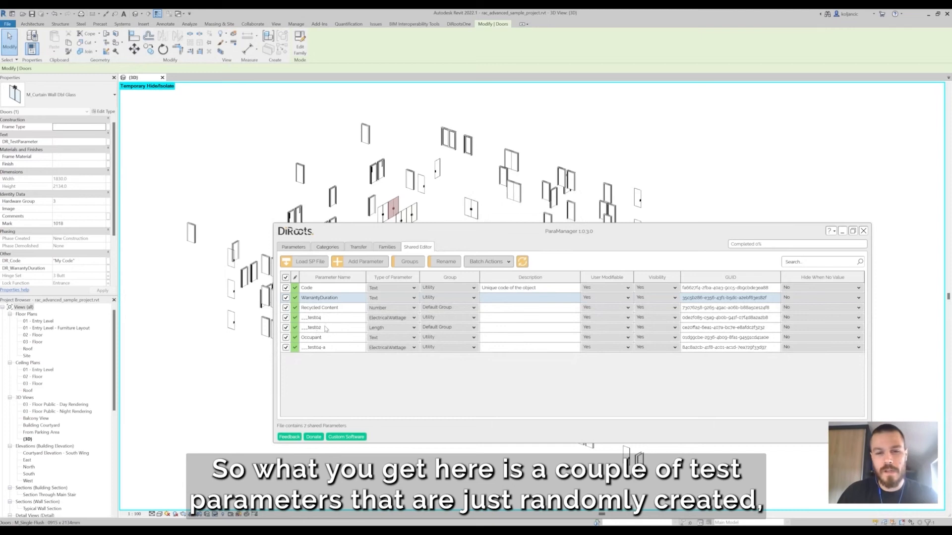
{"action": "mouse_move", "coordinate": [331, 347]}
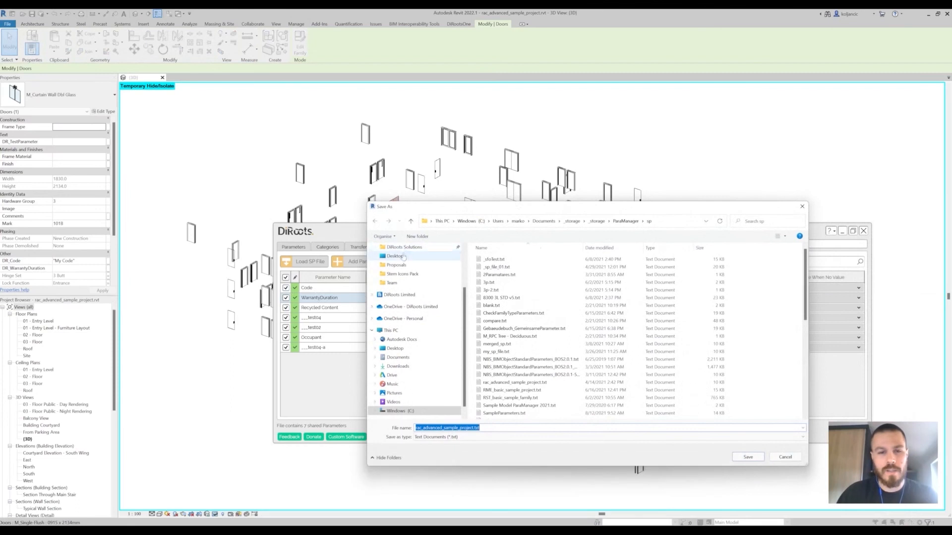
{"action": "left_click", "coordinate": [395, 256]}
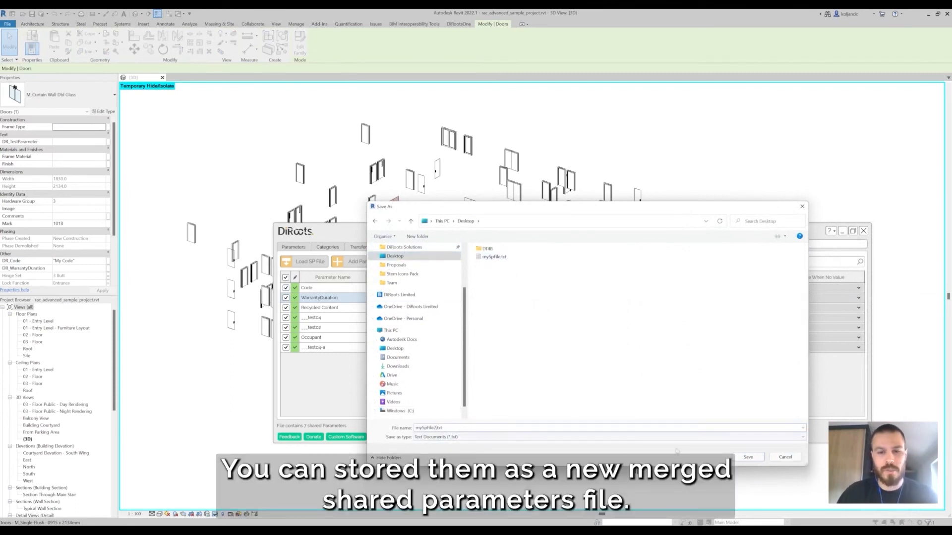
{"action": "left_click", "coordinate": [748, 456]}
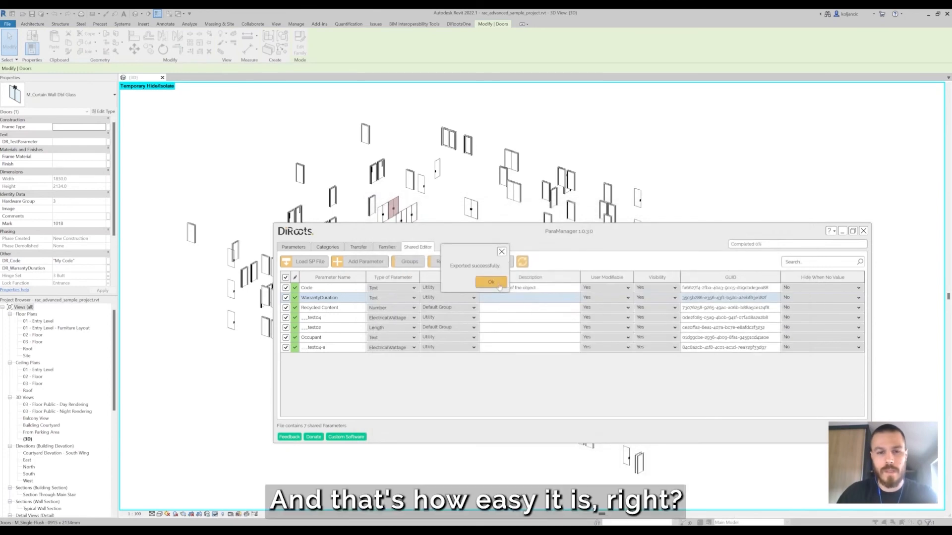
{"action": "left_click", "coordinate": [490, 282]}
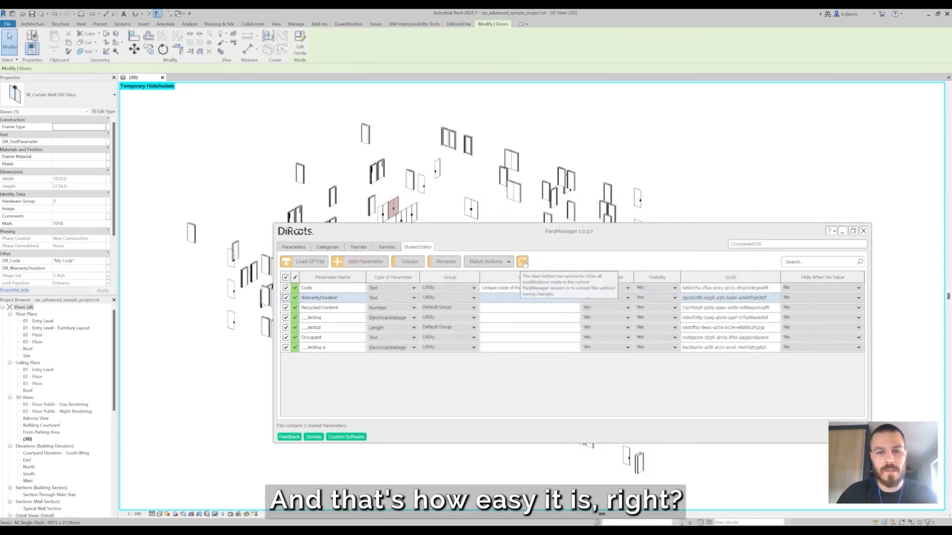
- Unload the current shared parameter file, then reload the merged file with seven parameters
{"action": "left_click", "coordinate": [521, 261]}
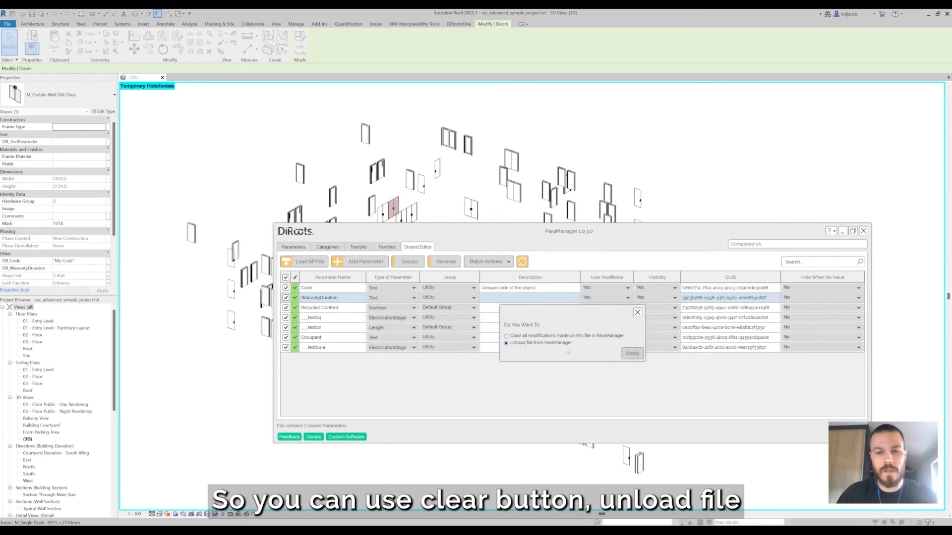
{"action": "left_click", "coordinate": [631, 353]}
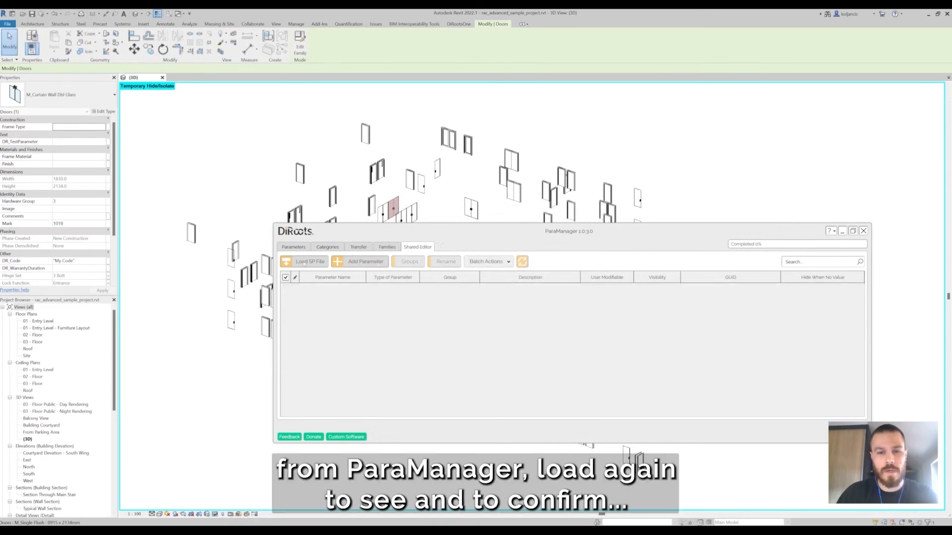
{"action": "left_click", "coordinate": [309, 262]}
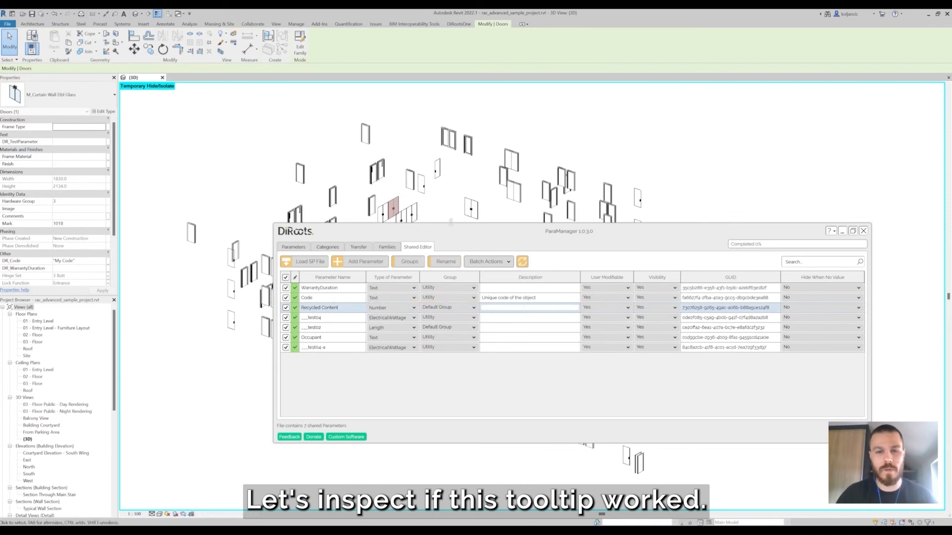
{"action": "left_click", "coordinate": [471, 210]}
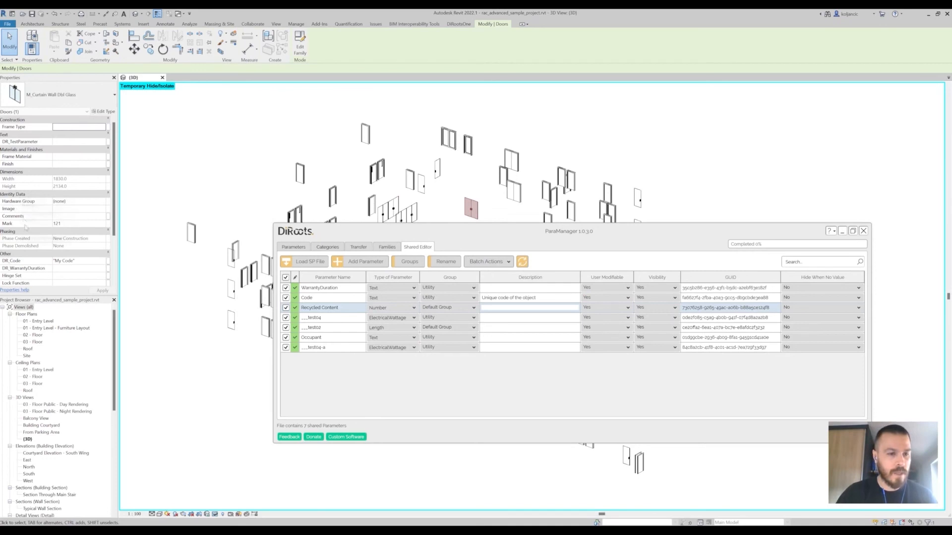
{"action": "scroll", "scroll_direction": "down", "scroll_amount": 3}
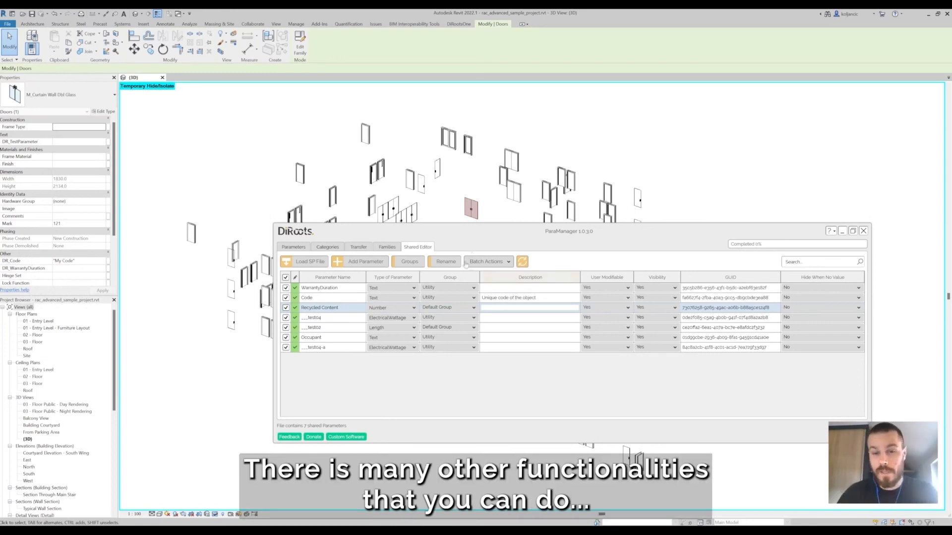
{"action": "left_click", "coordinate": [487, 261]}
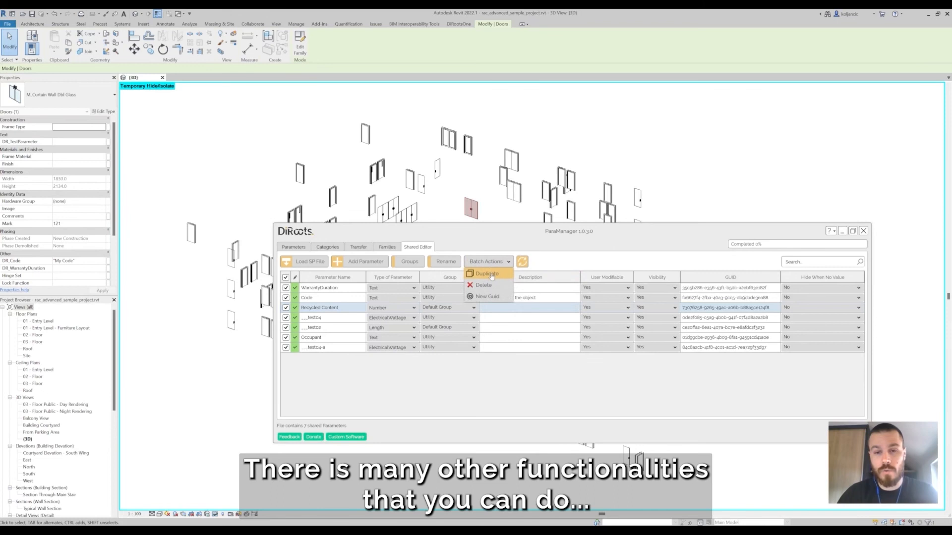
{"action": "mouse_move", "coordinate": [488, 296]}
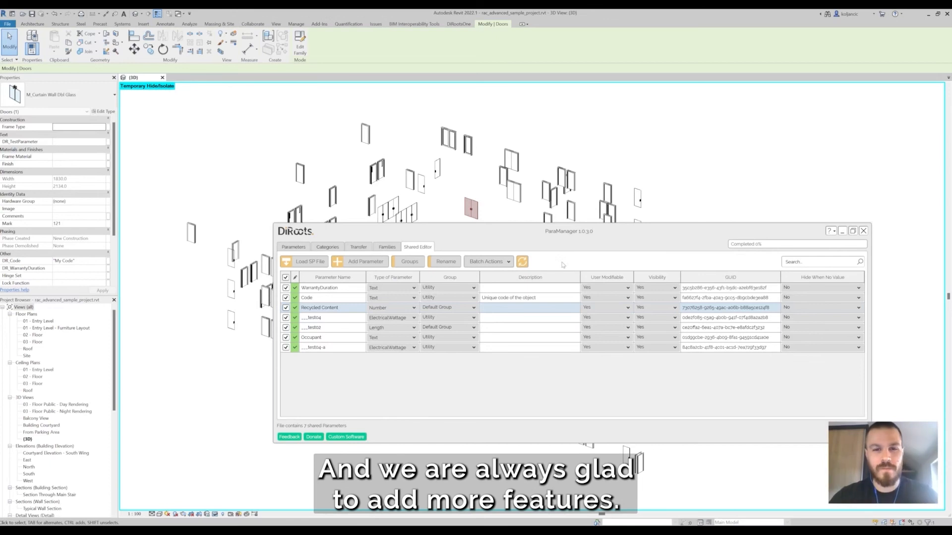
- Switch the Revit ribbon to the DiRootsOne tool set
{"action": "left_click", "coordinate": [458, 24]}
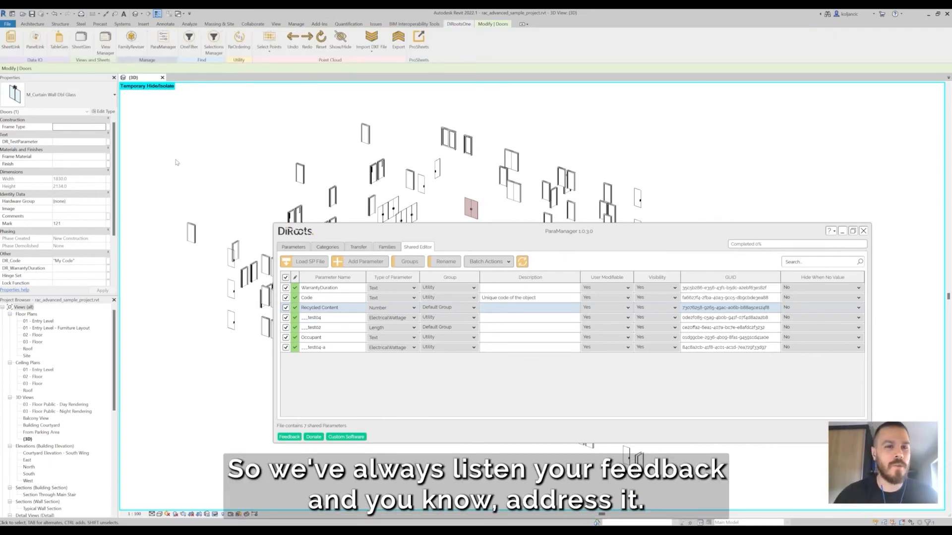